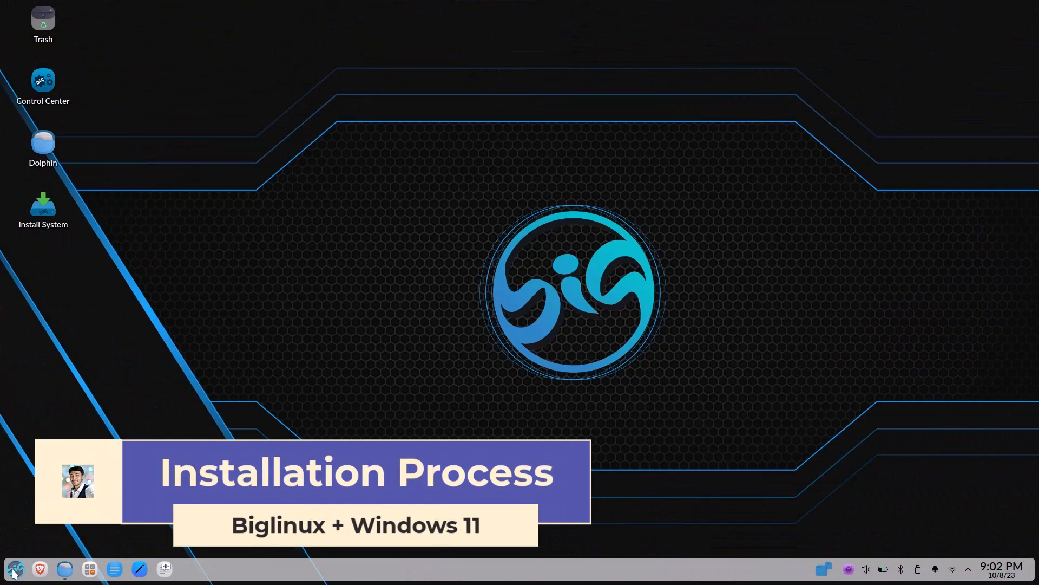
Step: Launch the installer from the Install System desktop icon, showing the Btrfs/Swap/EFI tips
click(13, 569)
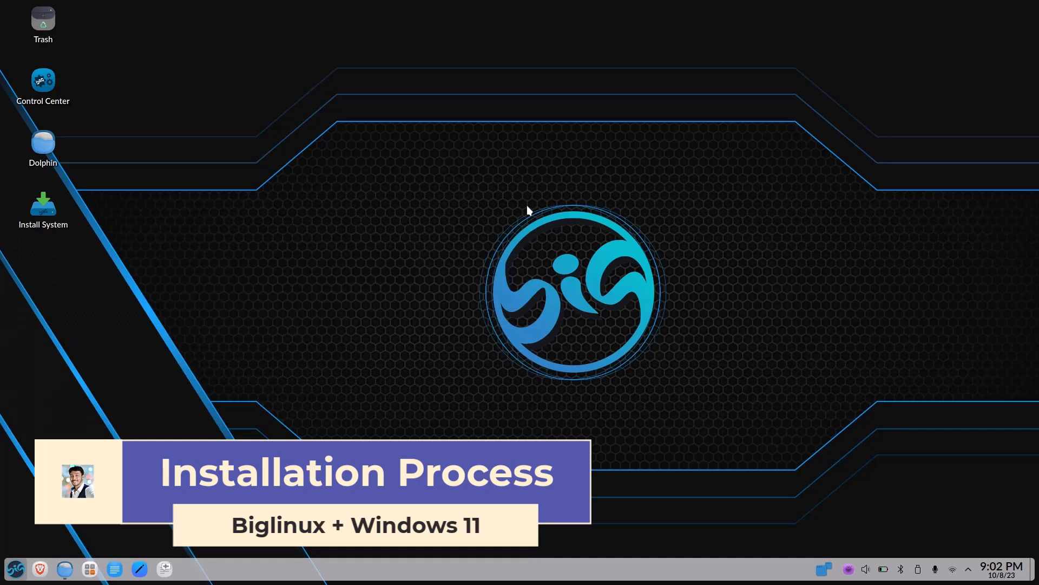
mouse_move(212, 239)
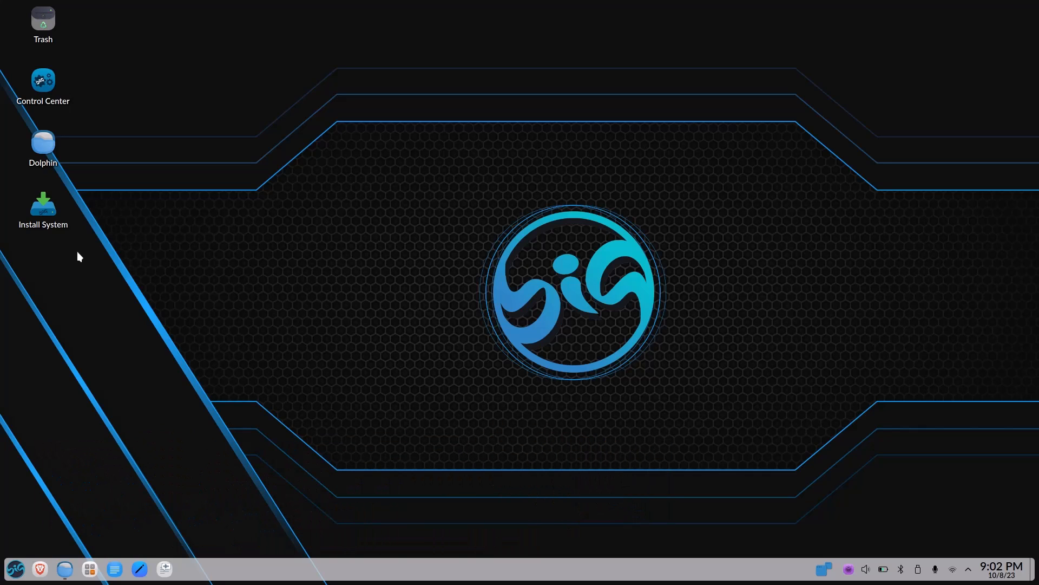
mouse_move(42, 209)
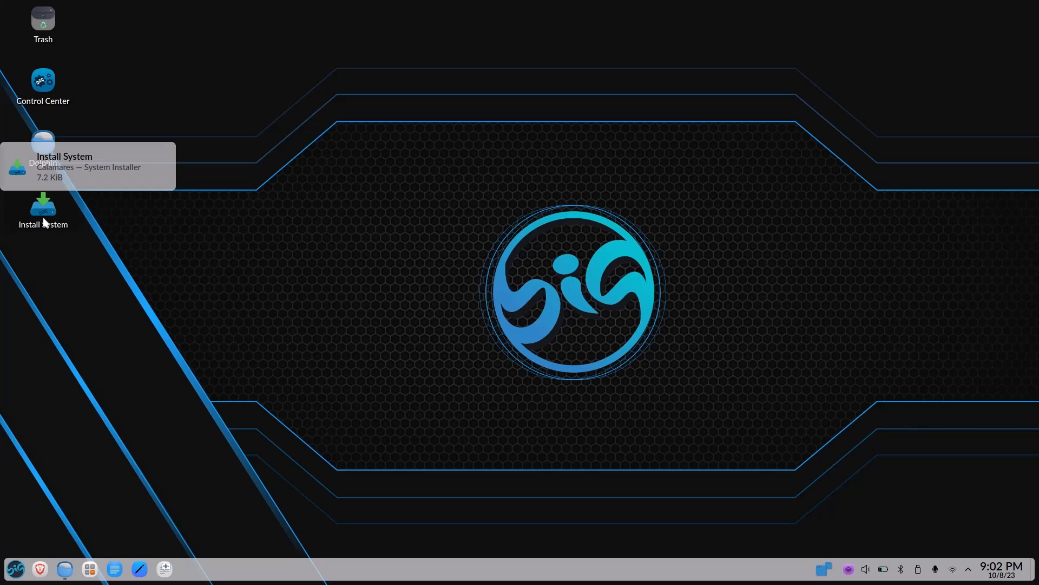
mouse_move(246, 231)
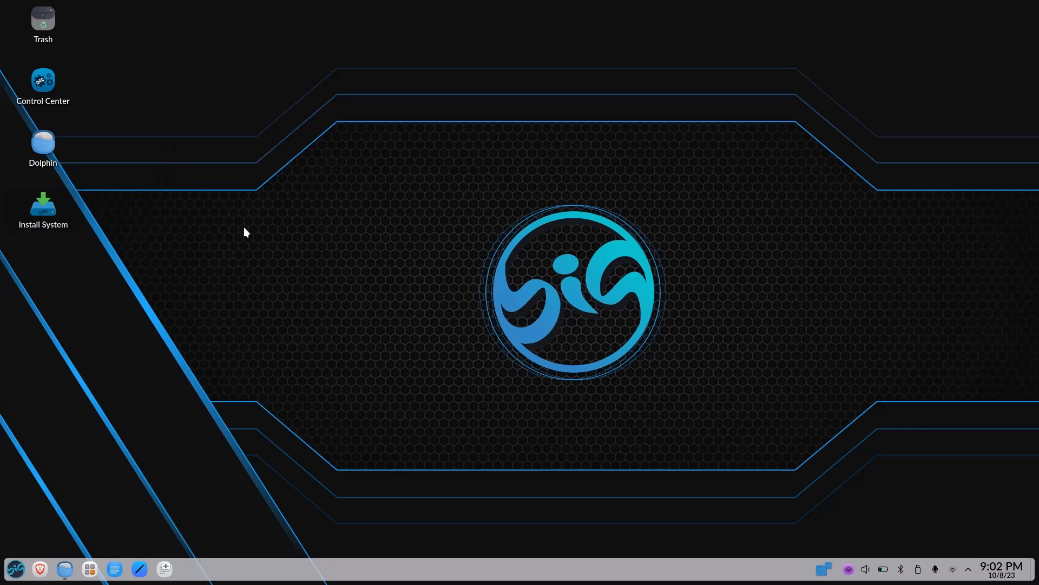
double_click(43, 209)
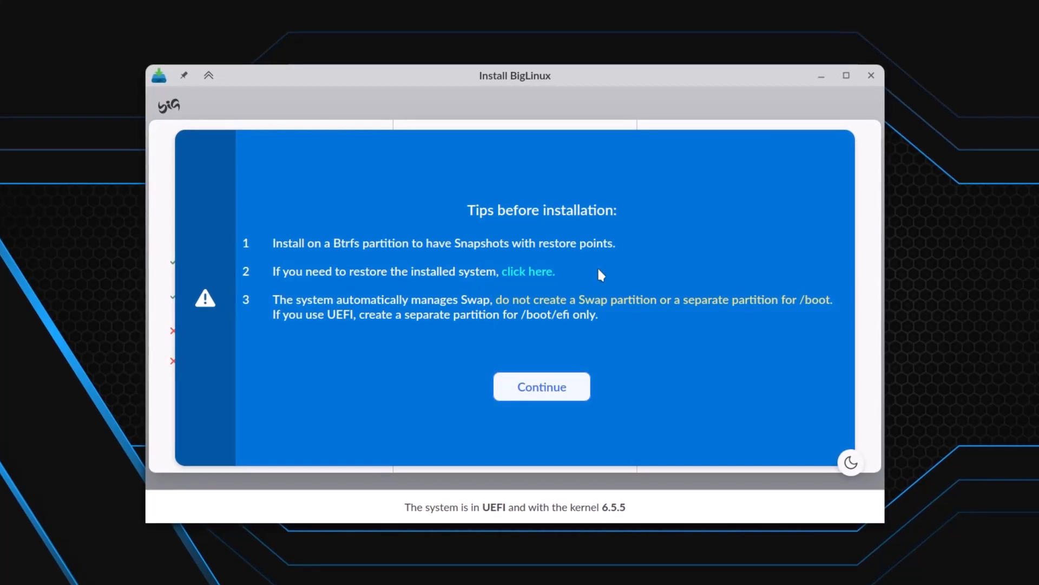
mouse_move(445, 296)
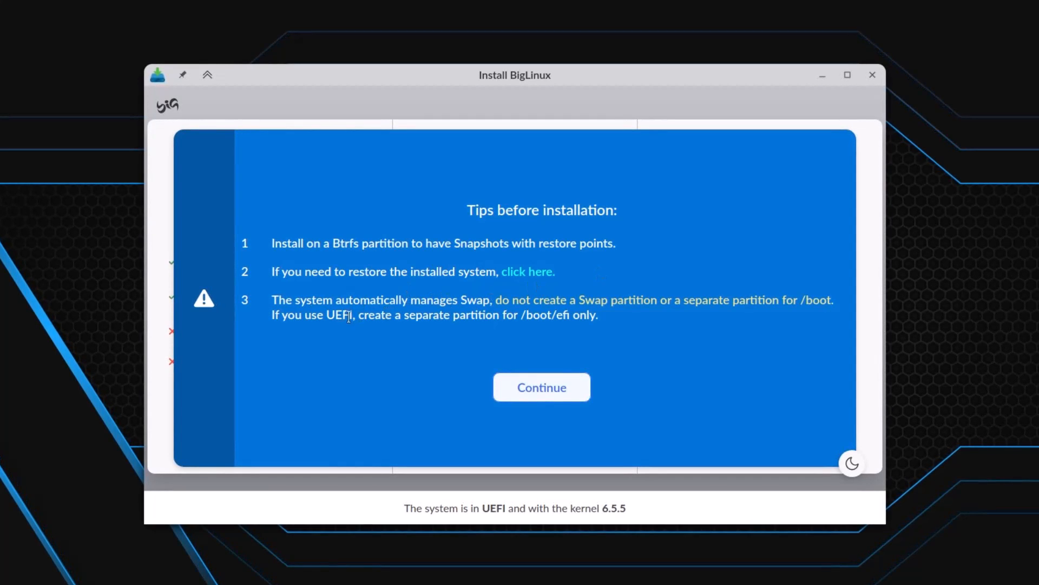
mouse_move(529, 327)
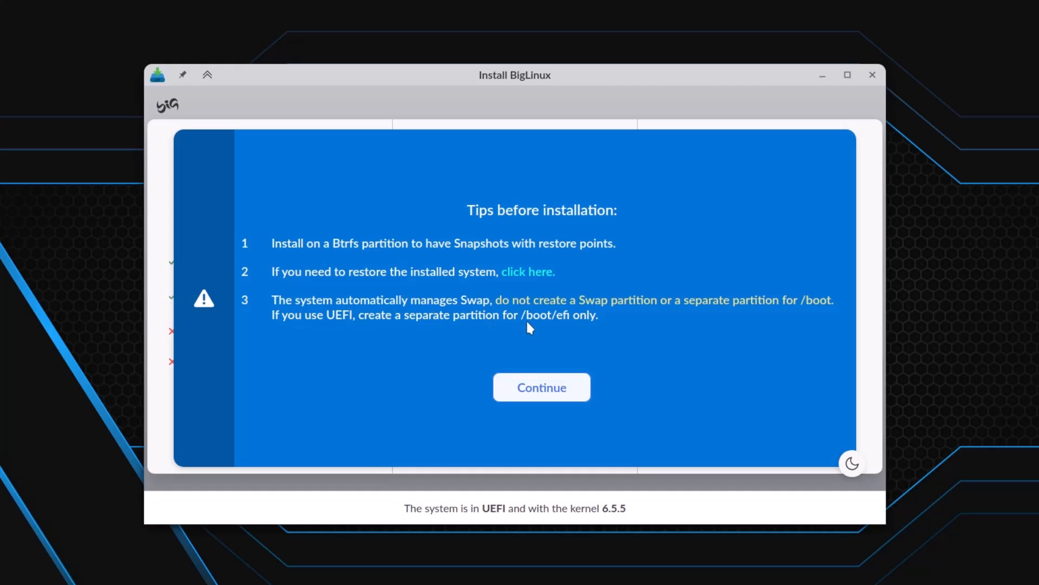
mouse_move(702, 328)
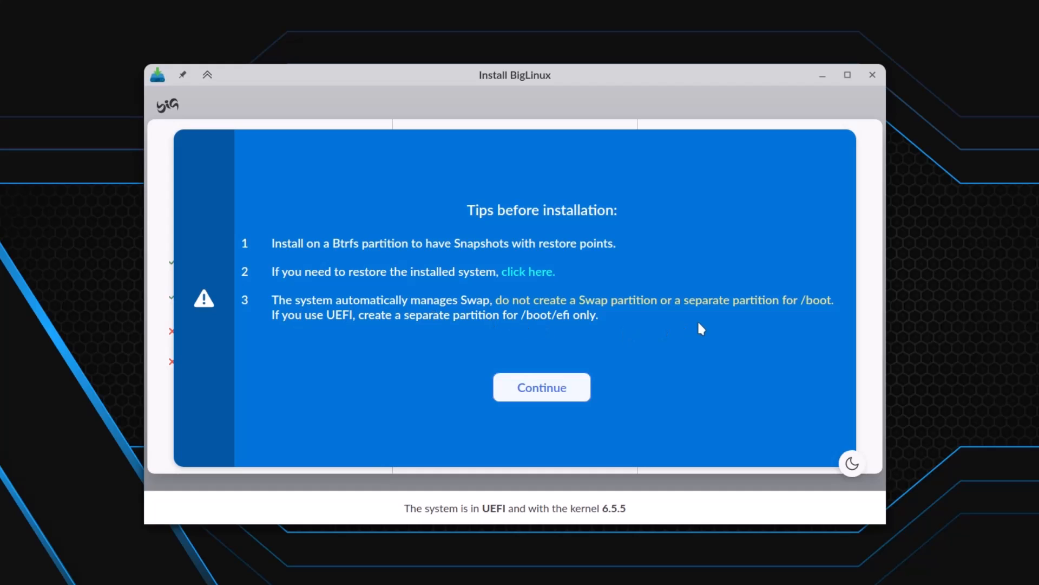
mouse_move(770, 329)
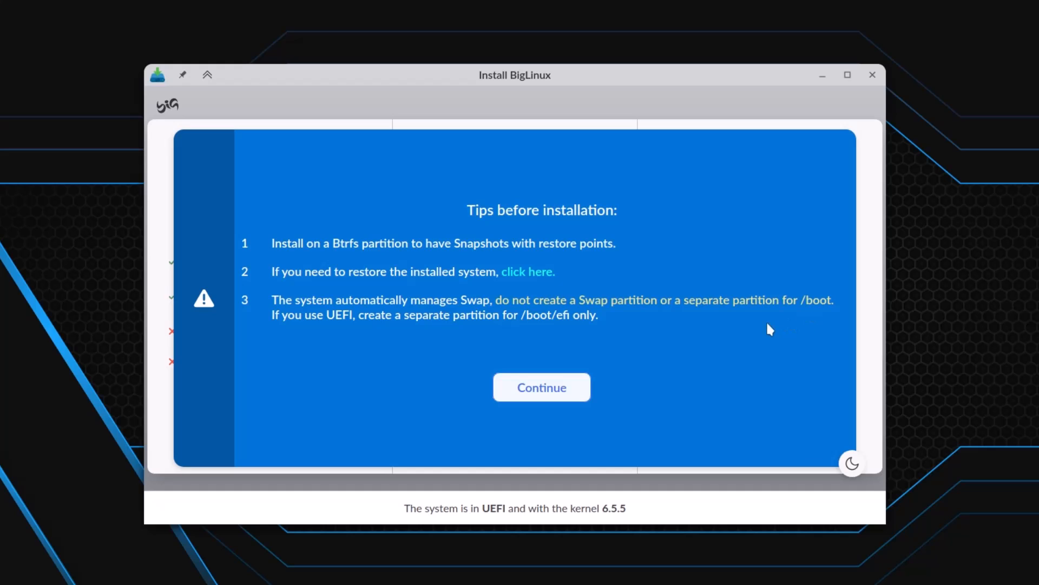
mouse_move(387, 334)
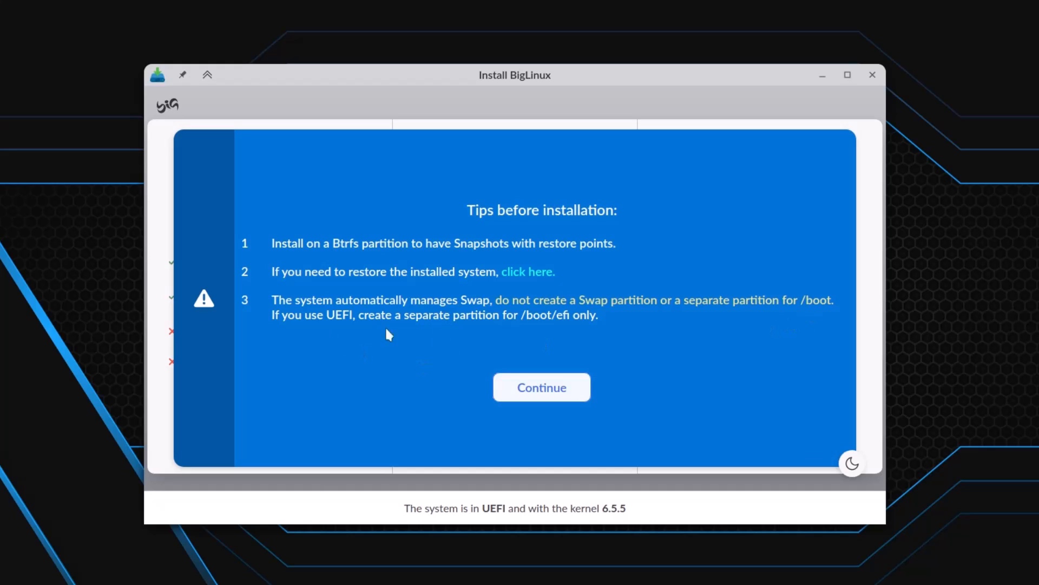
mouse_move(580, 330)
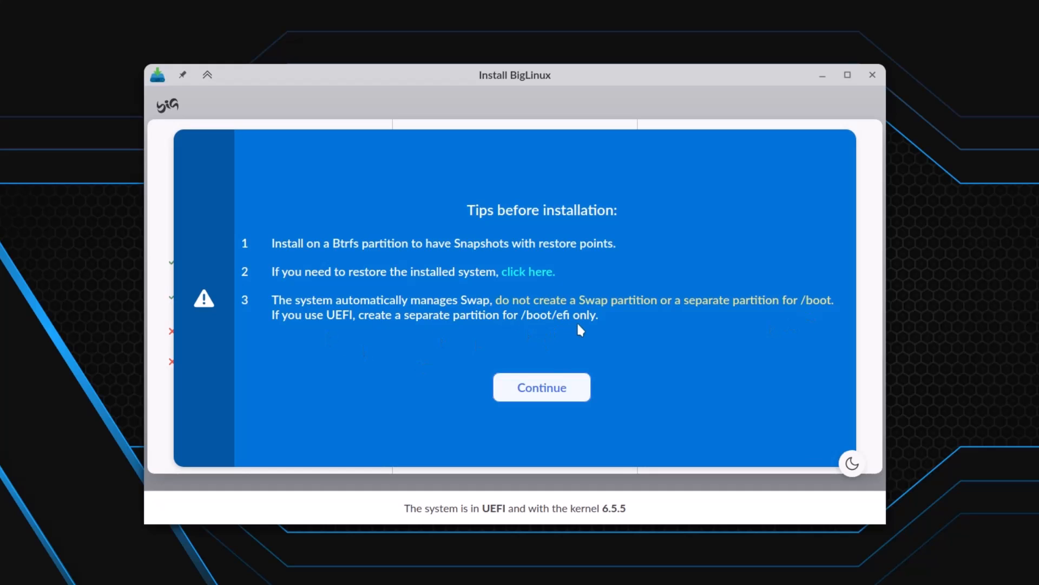
mouse_move(568, 329)
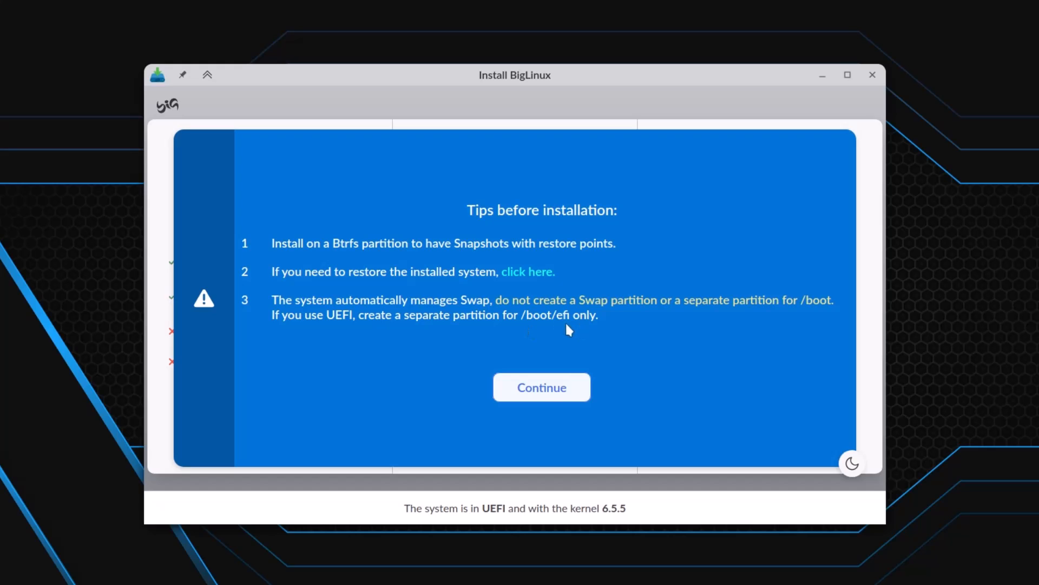
mouse_move(546, 396)
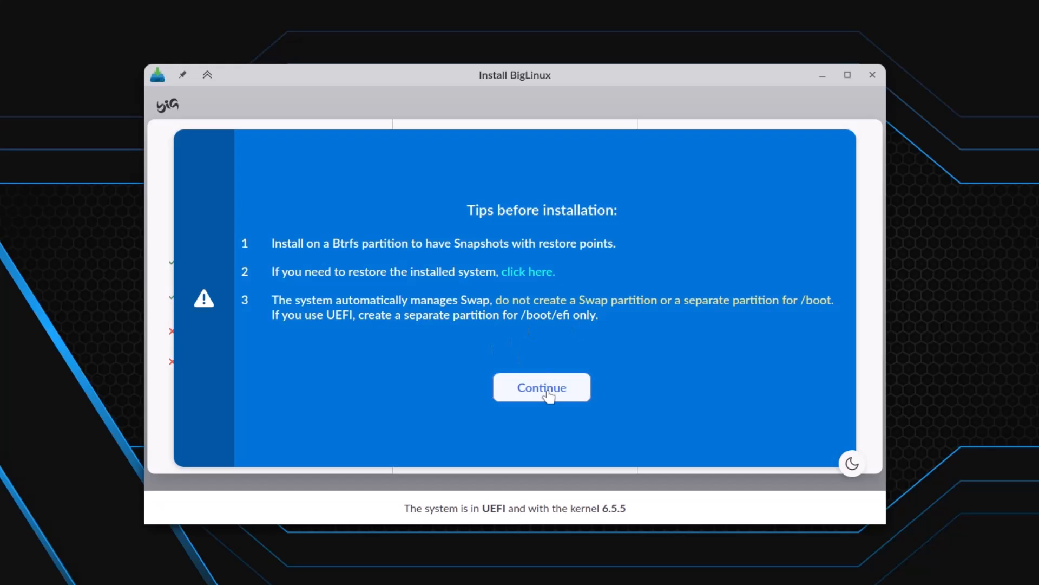
Step: Continue past the tips to the Pattern/Performance/Compatibility filesystem profile choice
click(541, 388)
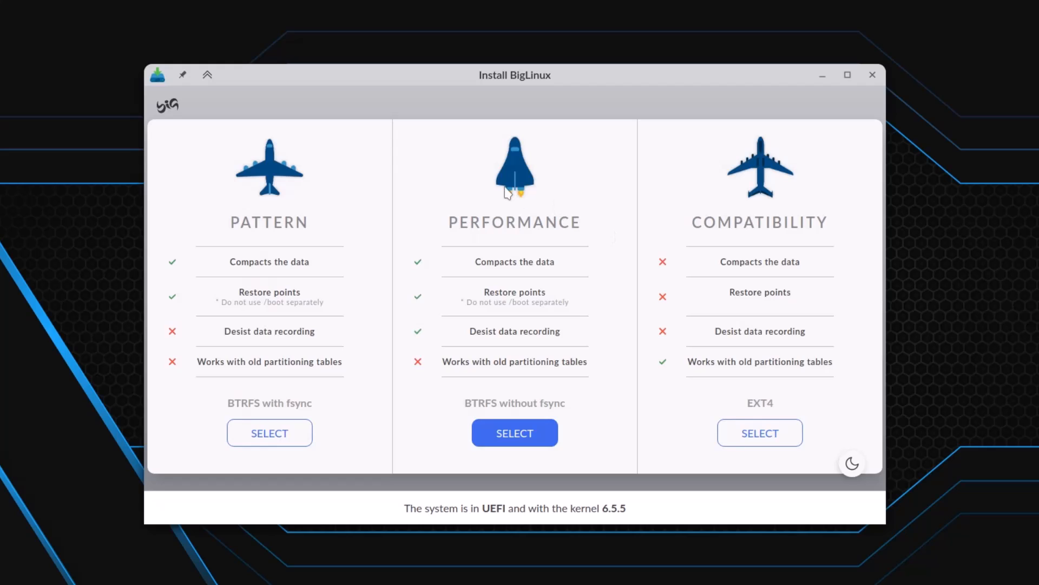
mouse_move(450, 212)
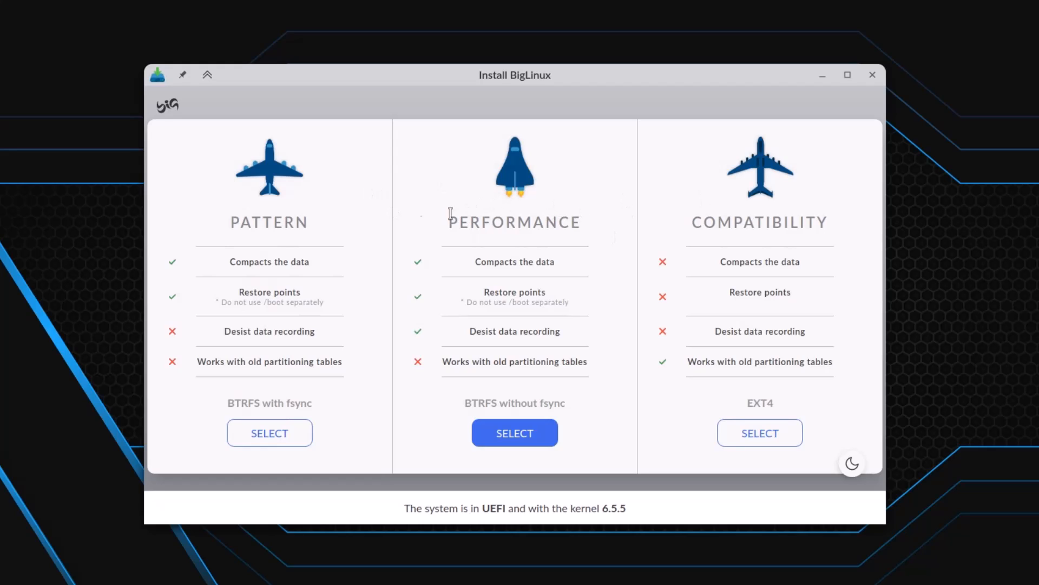
mouse_move(793, 240)
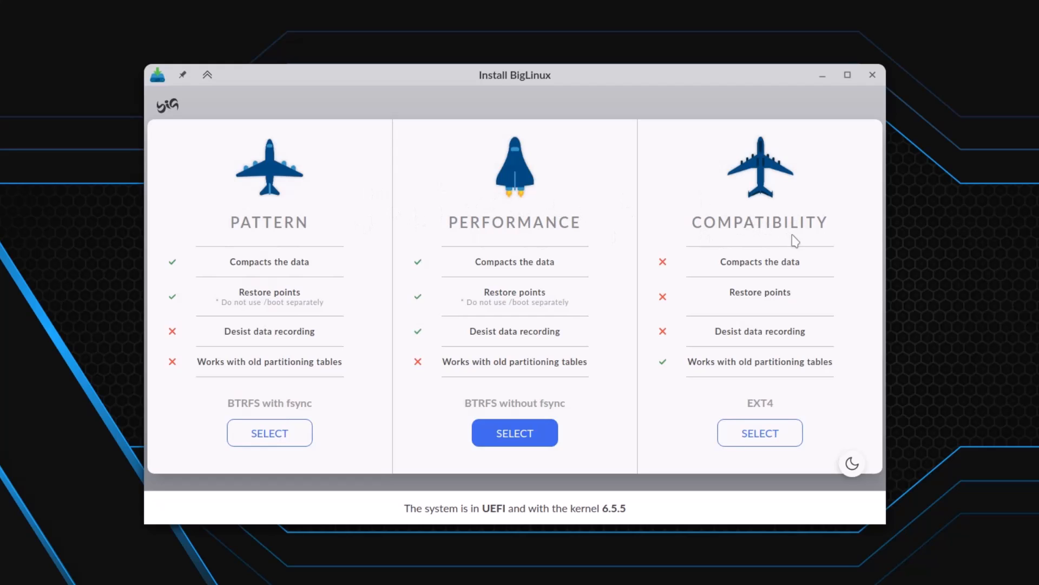
mouse_move(785, 405)
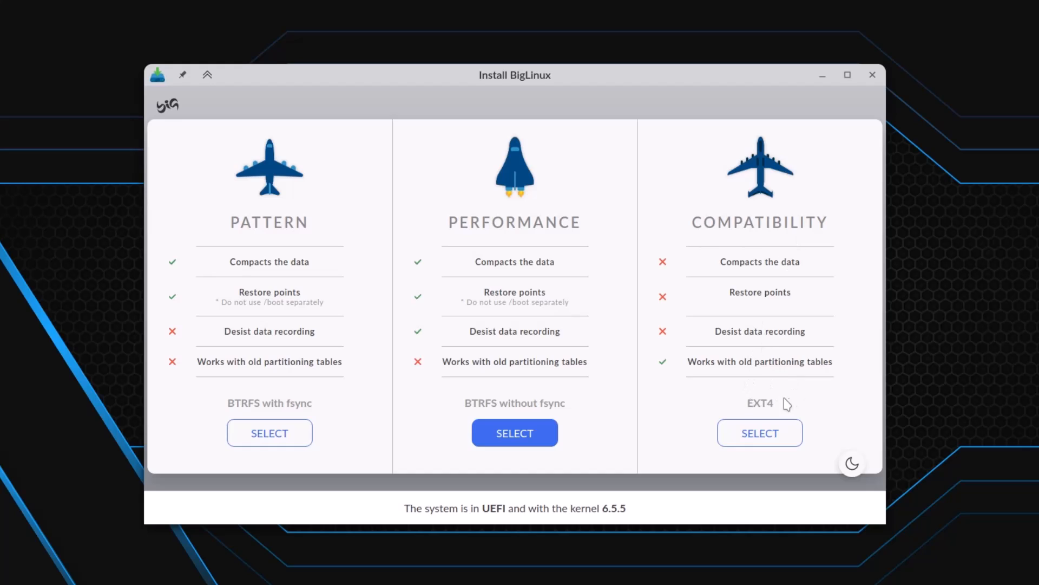
mouse_move(792, 415)
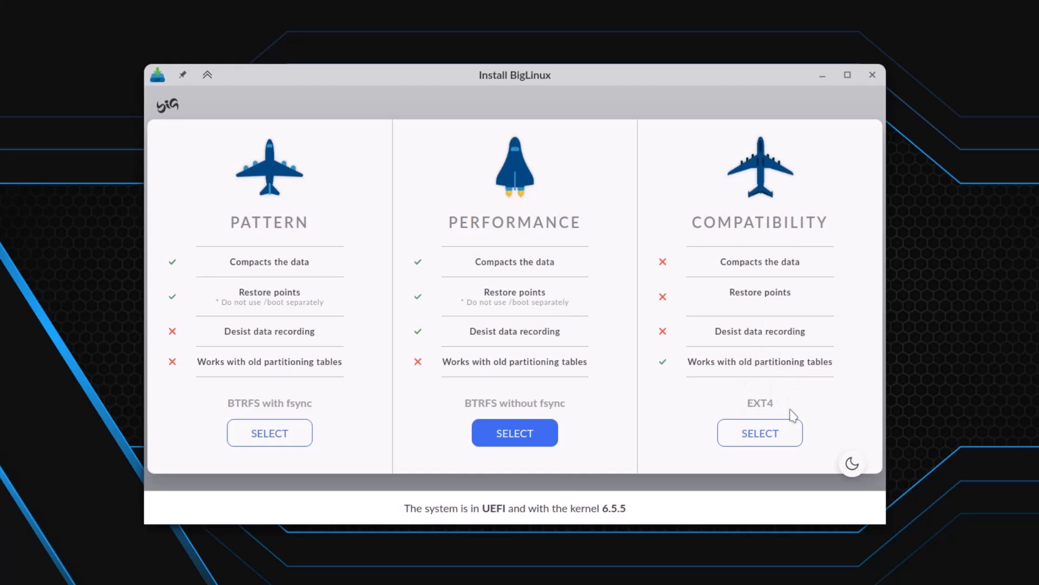
mouse_move(425, 403)
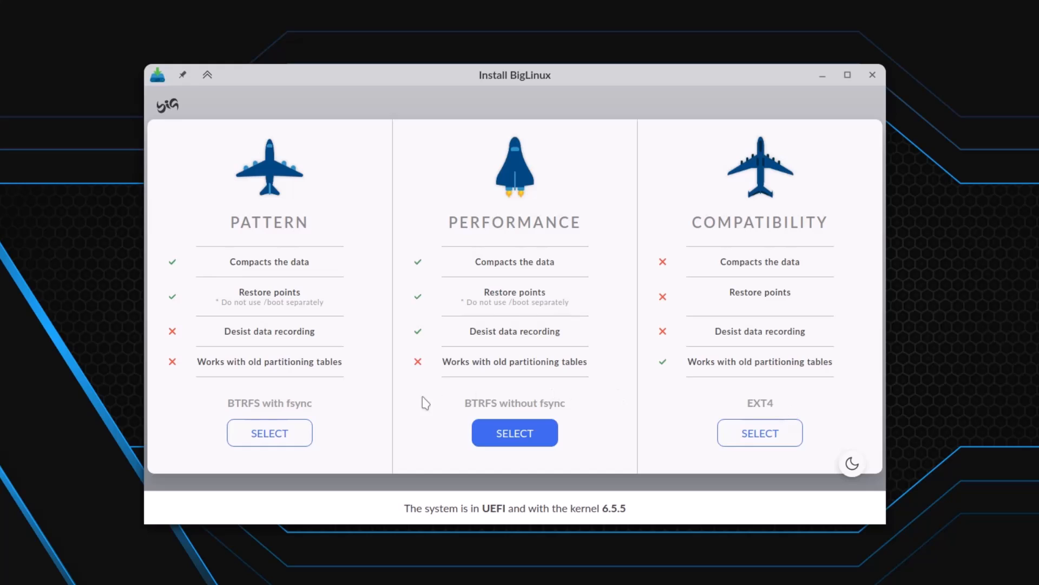
mouse_move(586, 247)
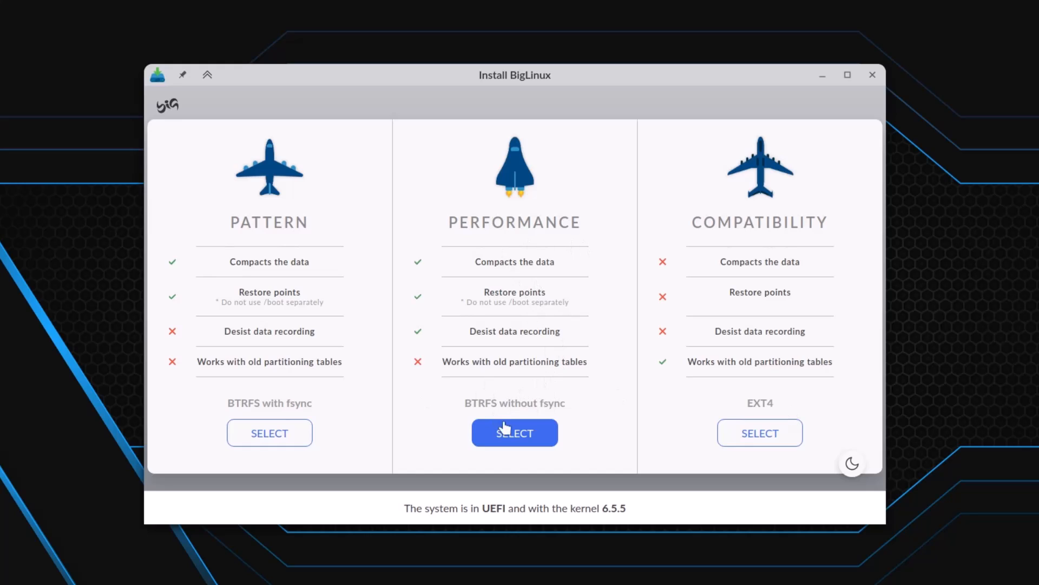
Step: Choose the Performance profile (Btrfs without fsync), reaching the American English welcome page
click(514, 433)
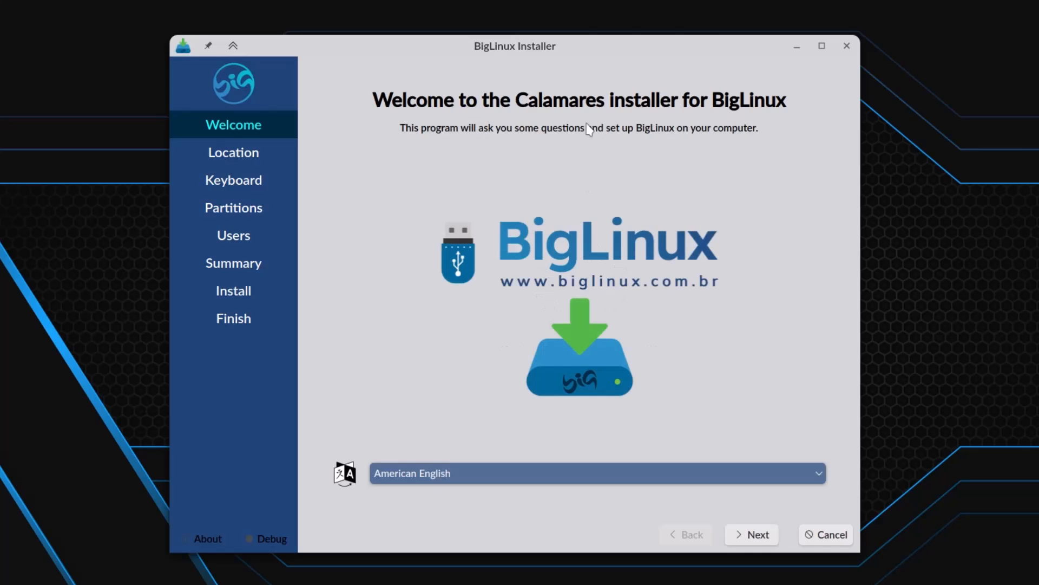
mouse_move(634, 266)
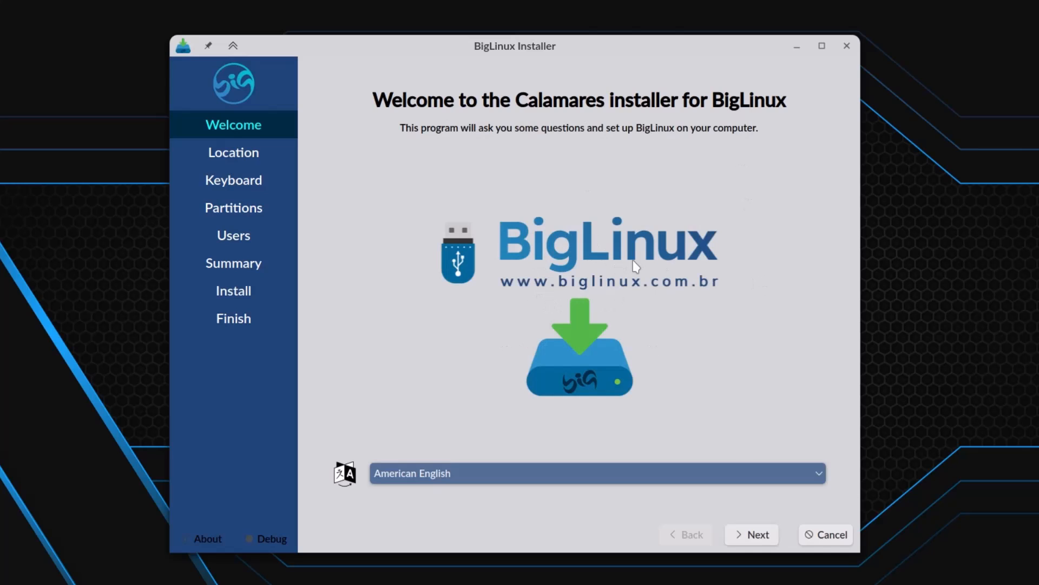
mouse_move(680, 453)
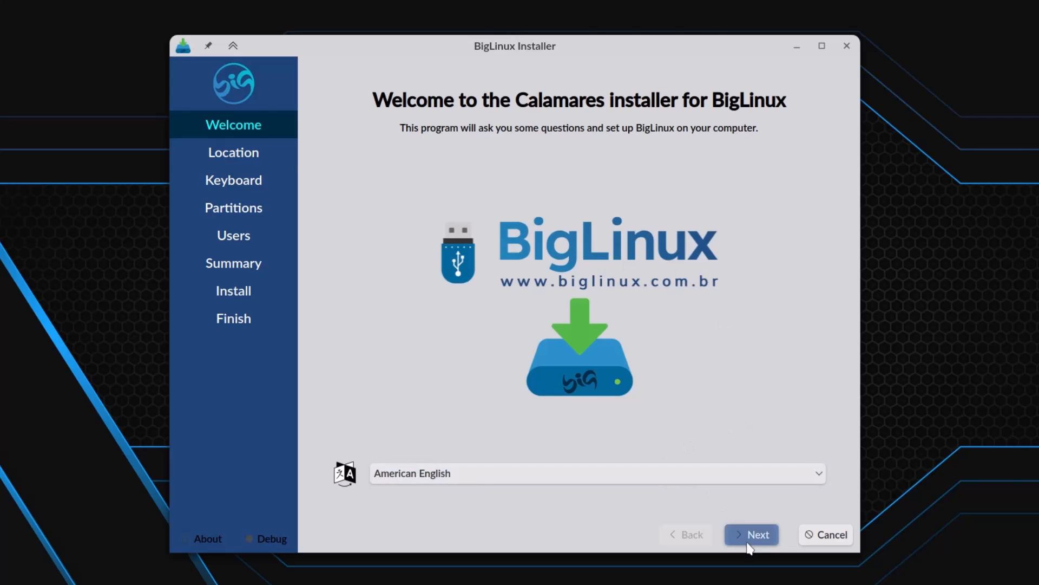
Step: Advance from Welcome and accept Region Asia, Zone Kolkata with English (India) locale
click(751, 534)
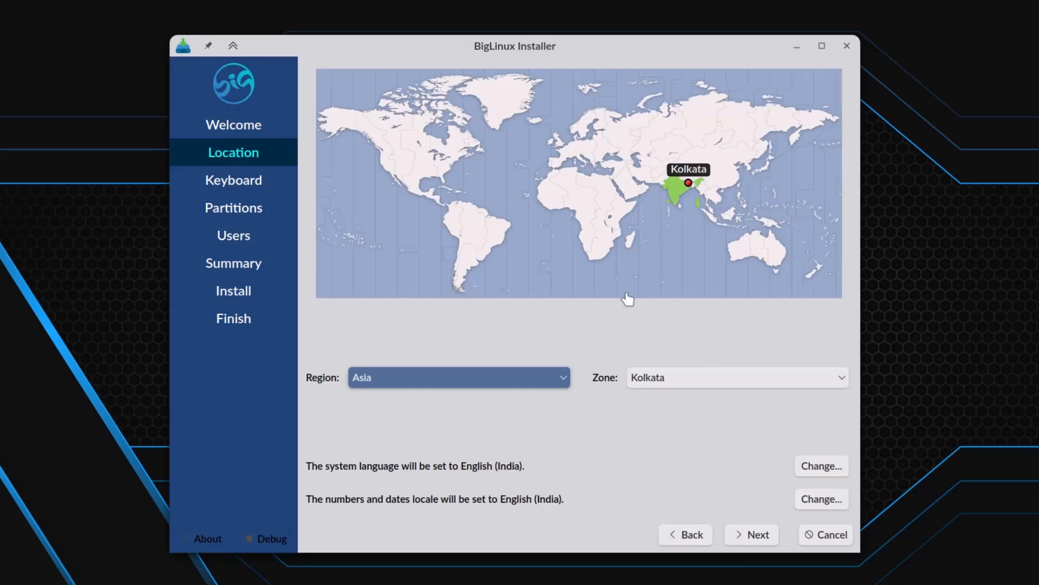
mouse_move(684, 197)
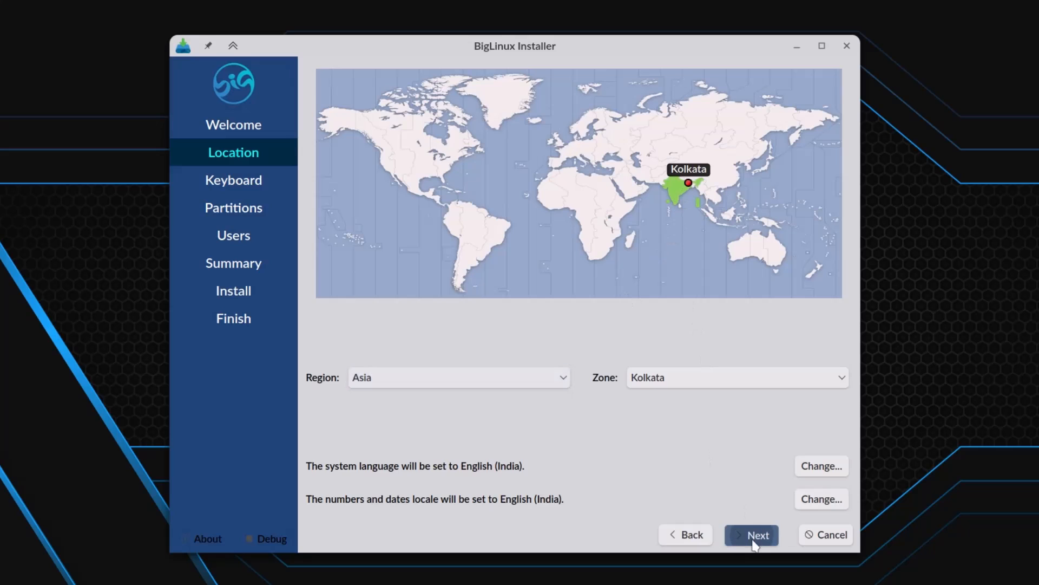
click(750, 534)
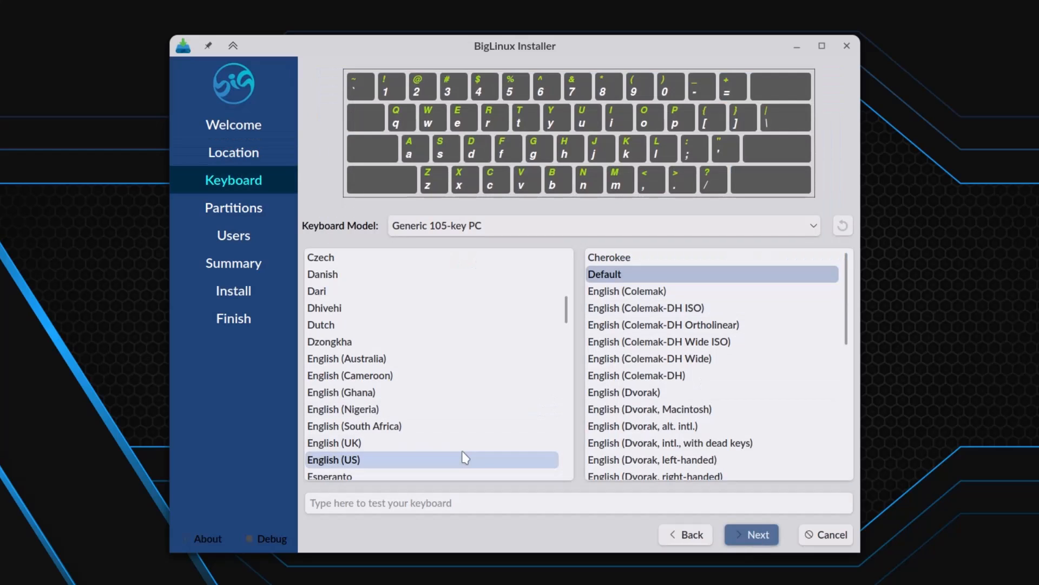
mouse_move(758, 534)
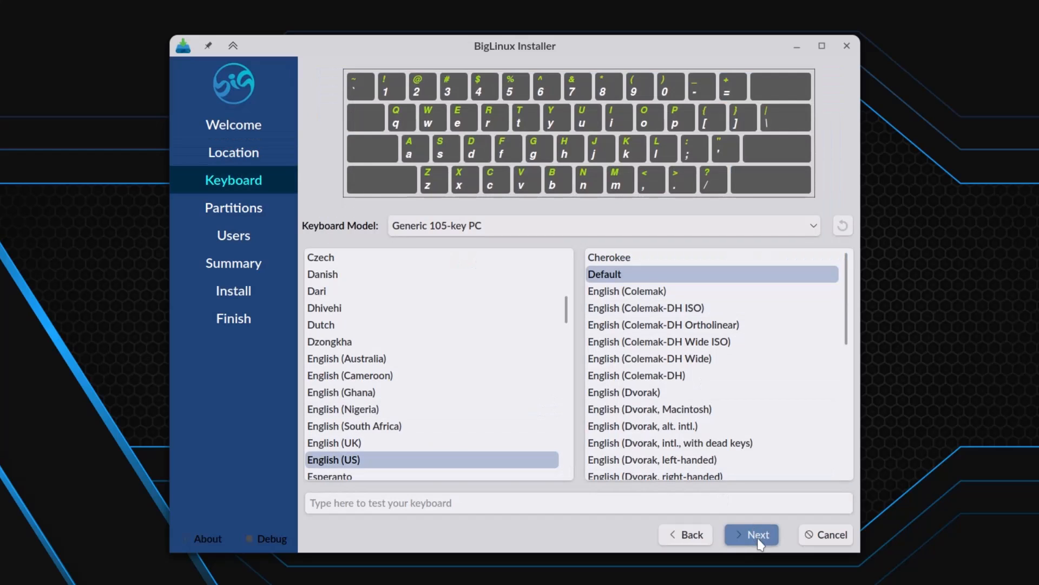
Step: Keep the English (US) Default keyboard layout and reach partitioning for the Kingston NVMe drive
click(752, 534)
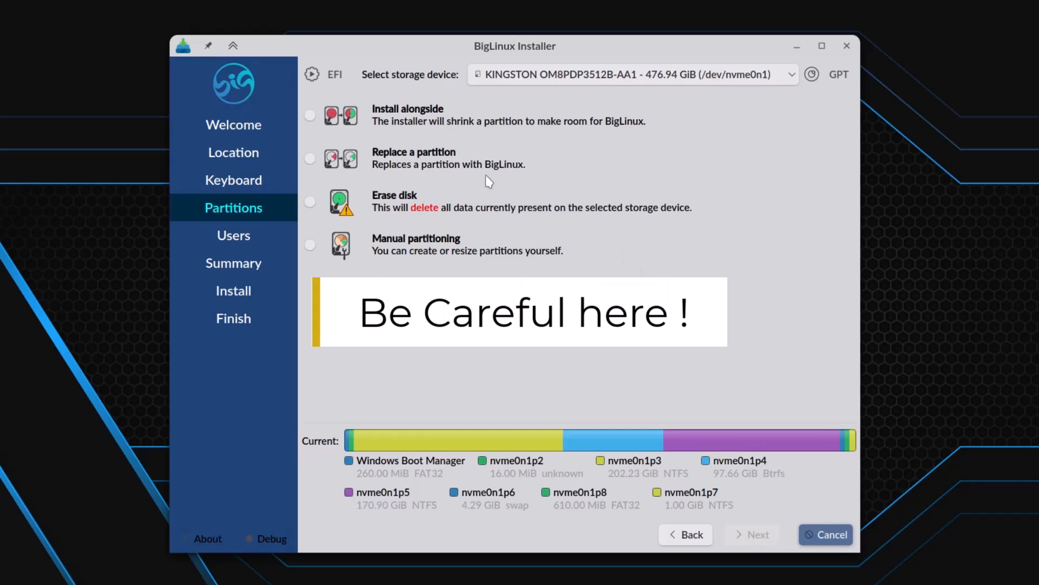
mouse_move(542, 141)
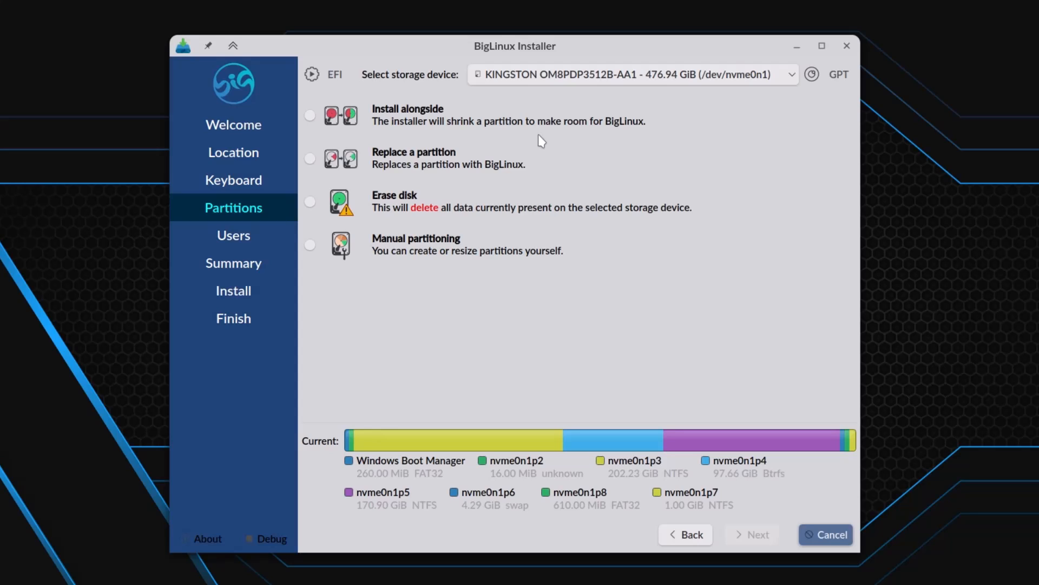
mouse_move(462, 126)
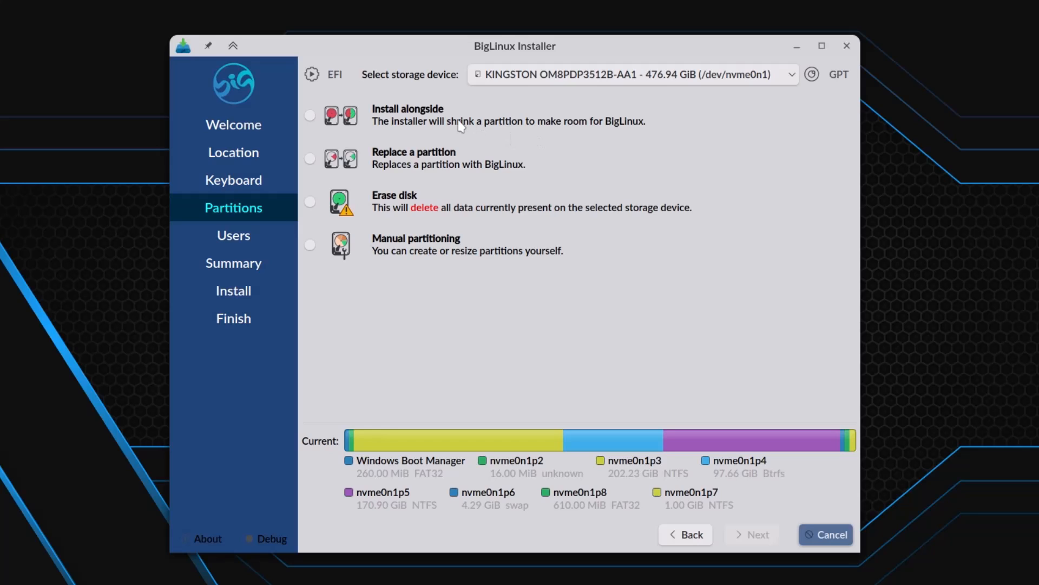
mouse_move(309, 158)
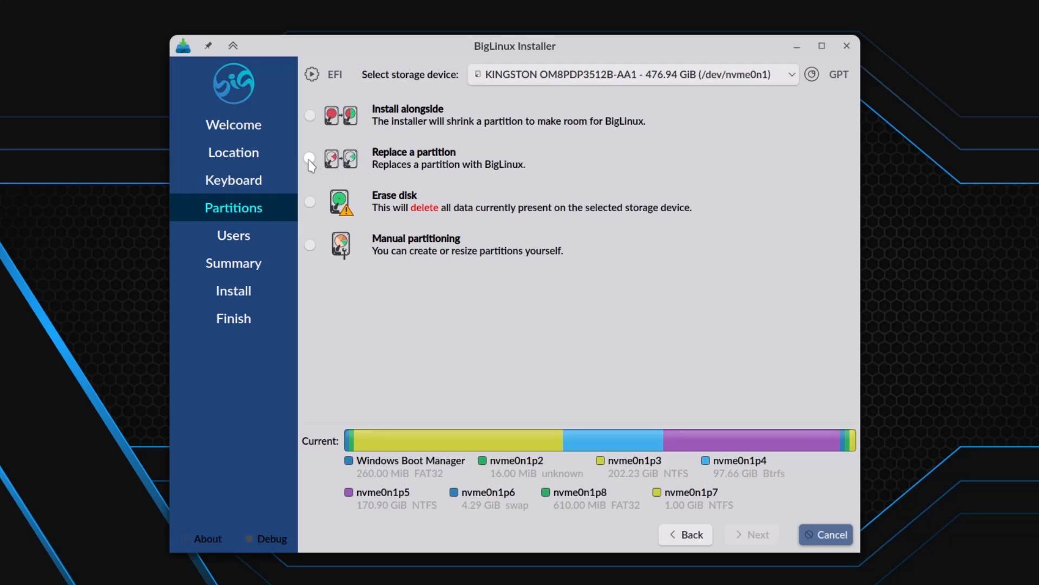
Step: Select 'Replace a partition' to show the current and after disk layouts
click(310, 158)
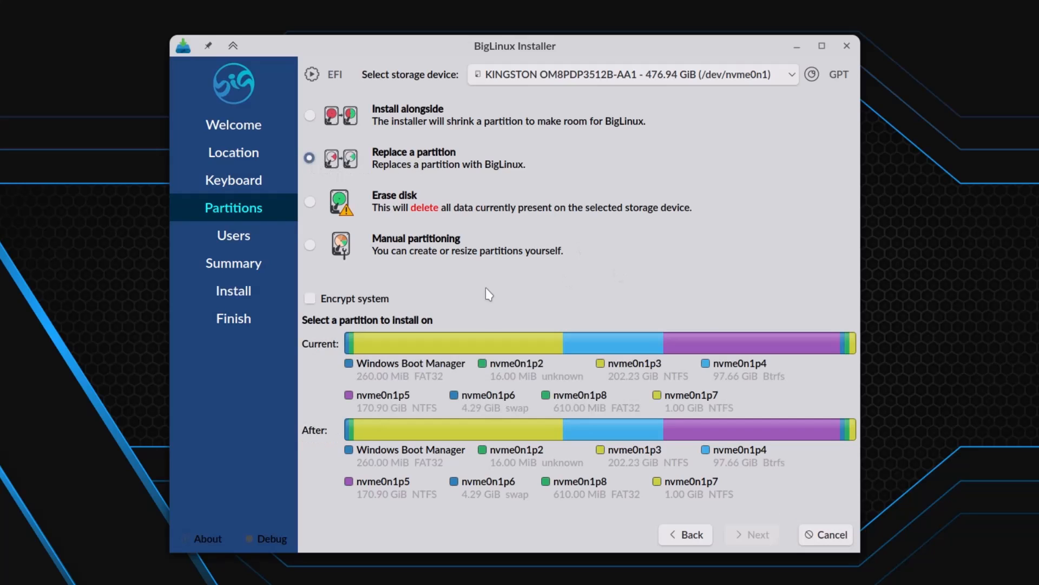
mouse_move(604, 302)
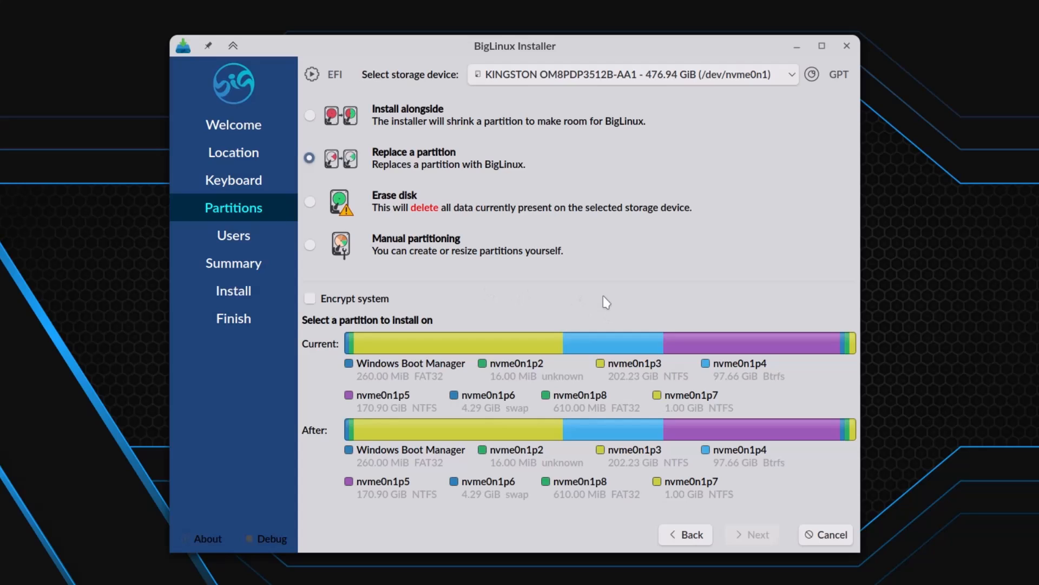
mouse_move(635, 340)
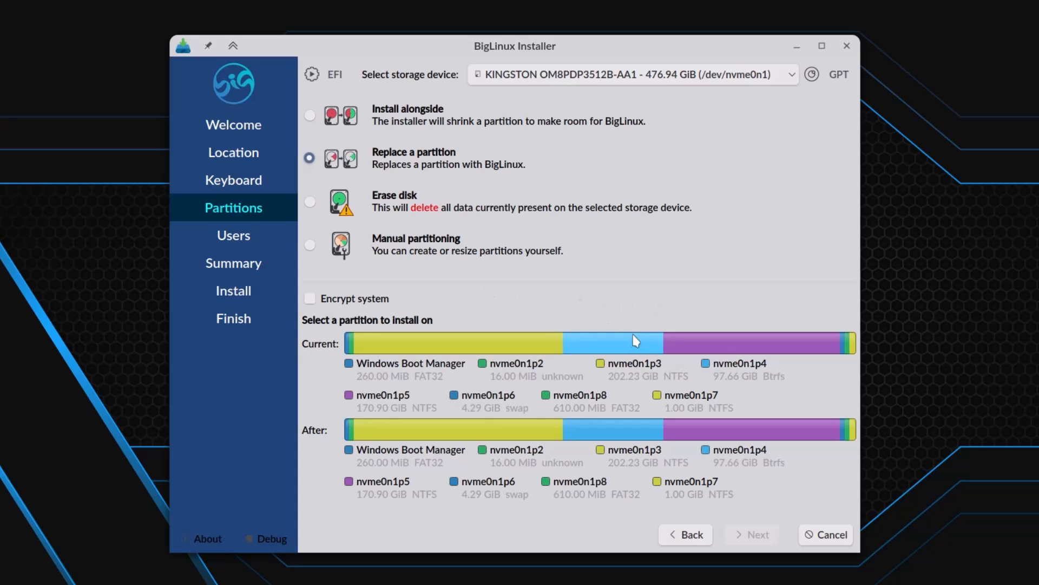
mouse_move(621, 344)
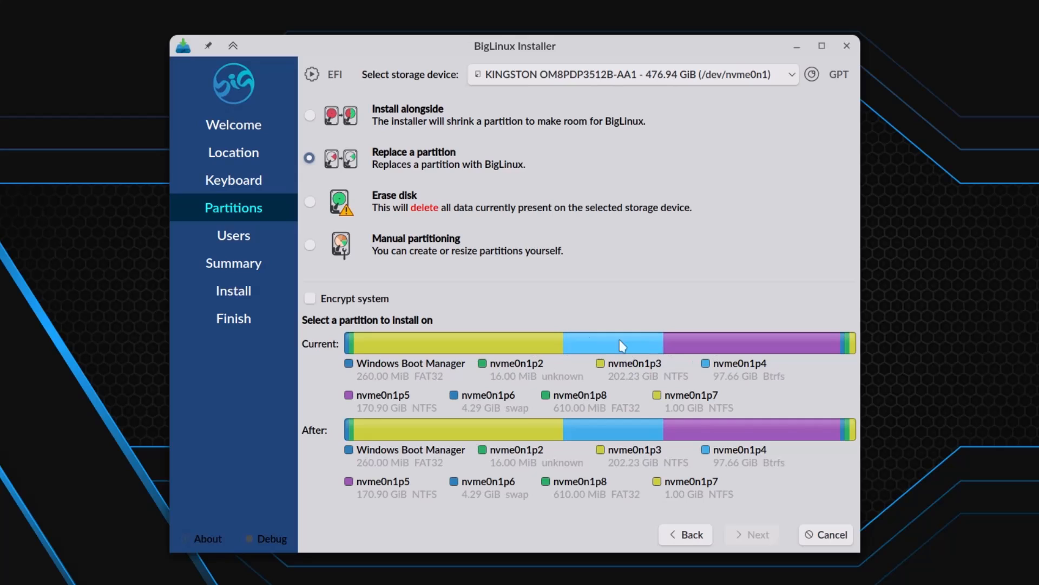
mouse_move(632, 439)
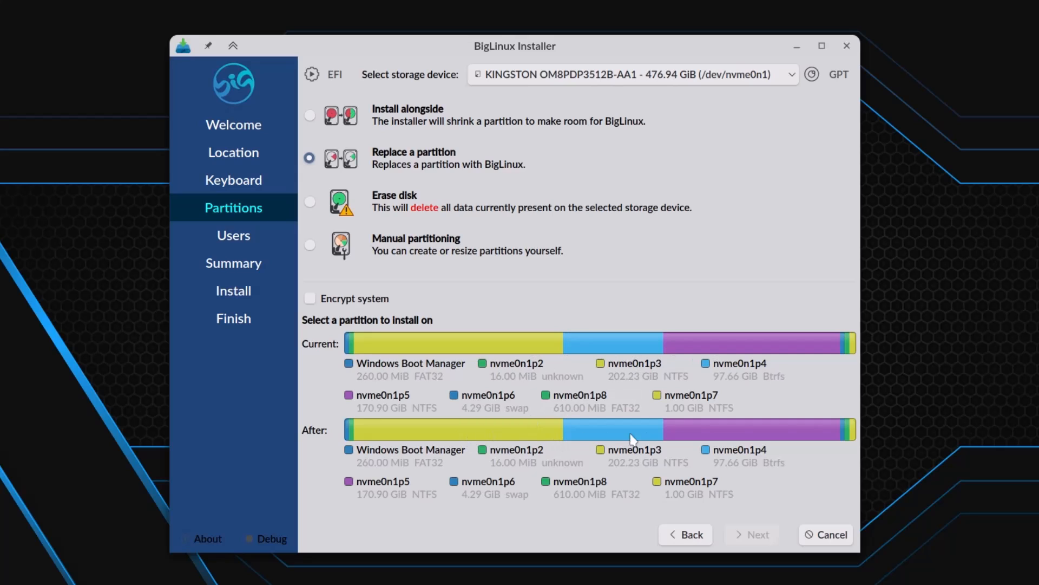
mouse_move(649, 436)
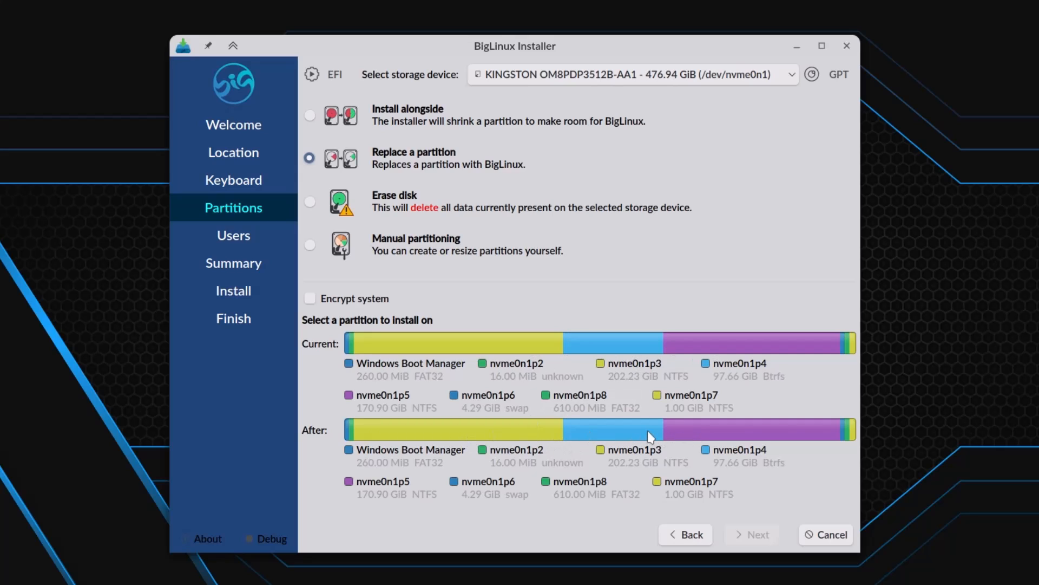
mouse_move(724, 297)
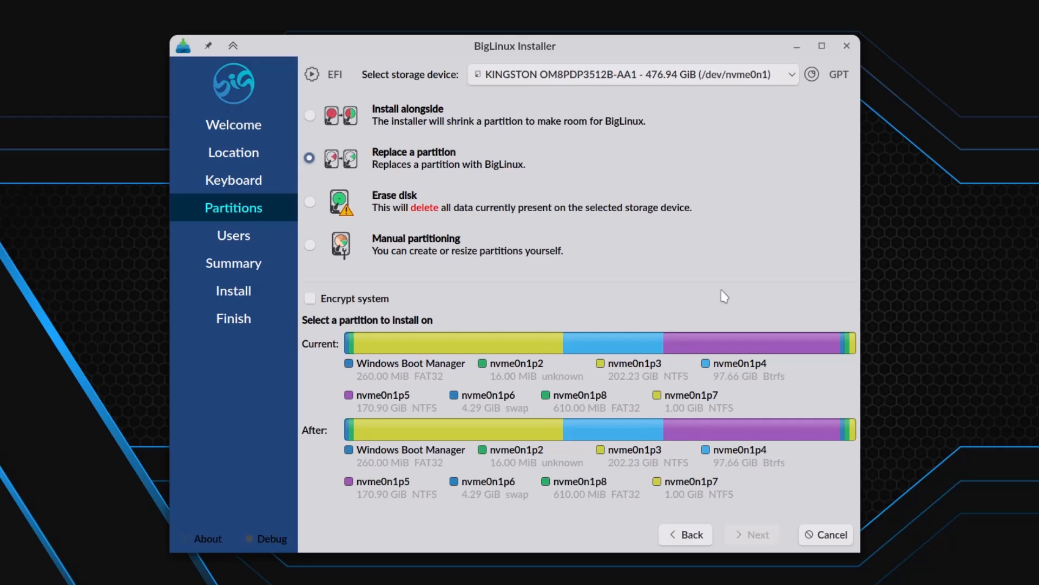
mouse_move(595, 298)
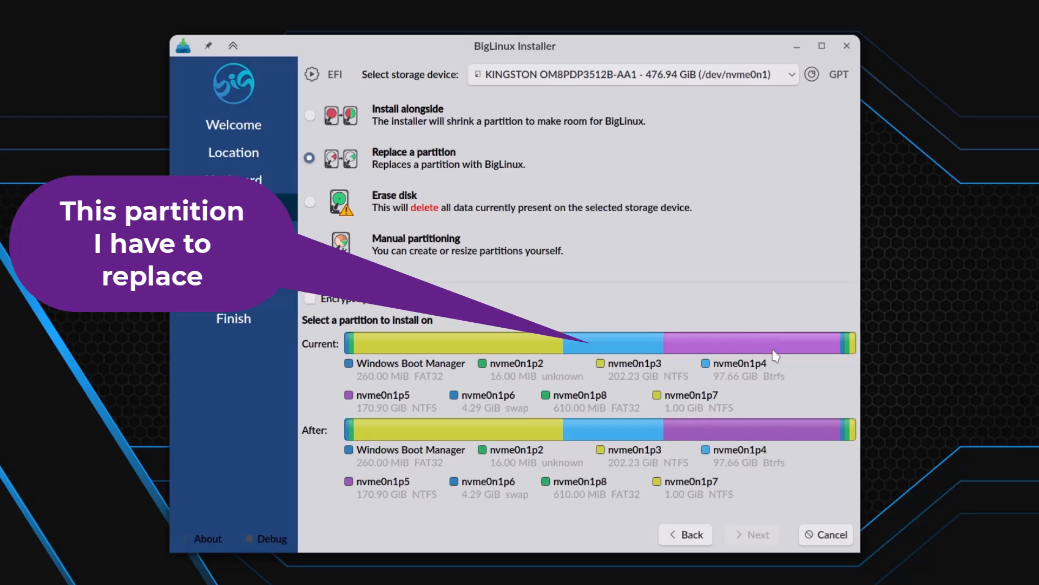
mouse_move(784, 380)
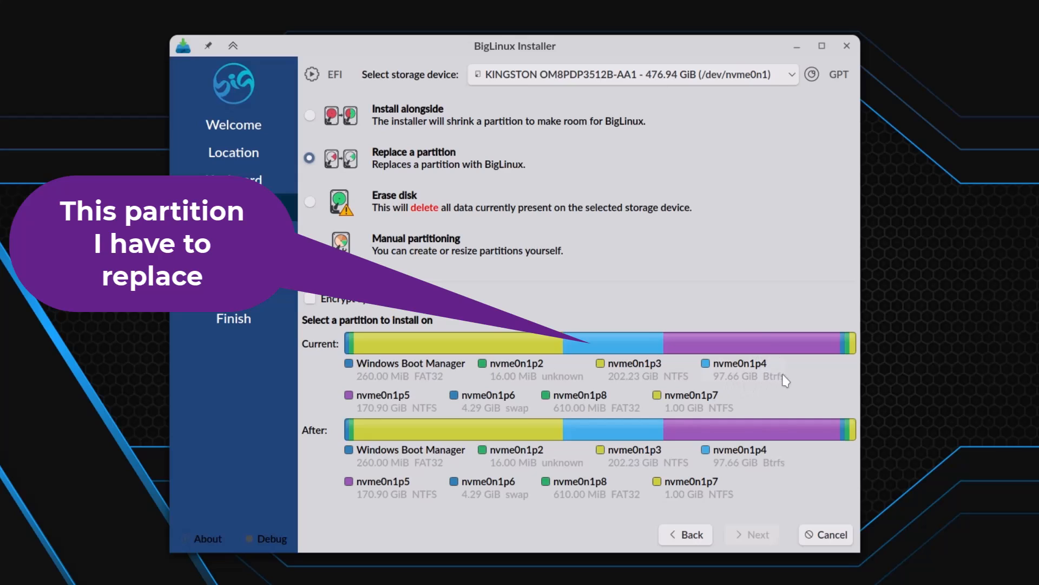
mouse_move(761, 350)
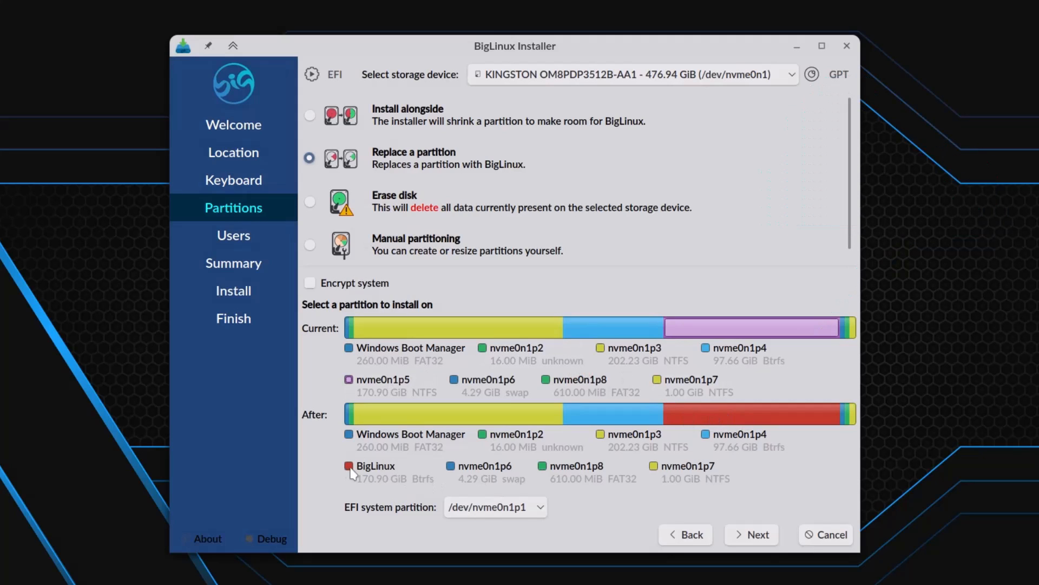
mouse_move(800, 428)
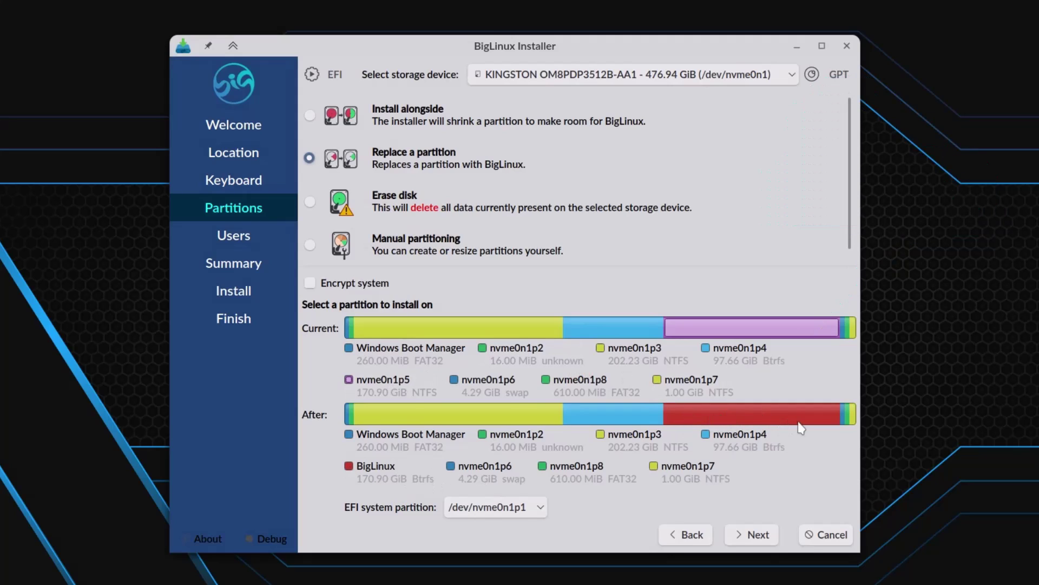
mouse_move(507, 531)
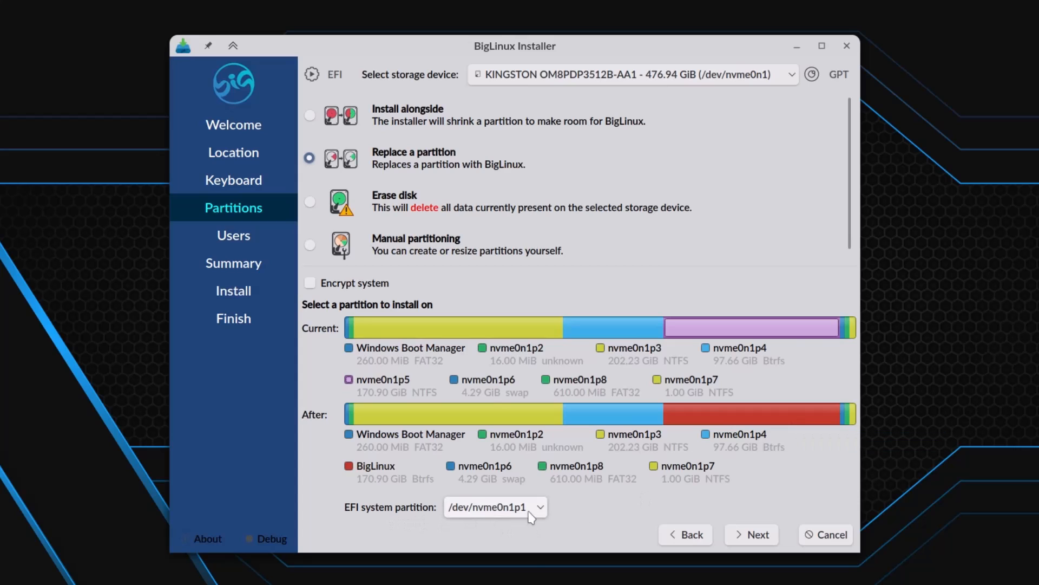
Step: Set /dev/nvme0n1p8 as the EFI system partition for the nvme0n1p5 replacement
click(495, 507)
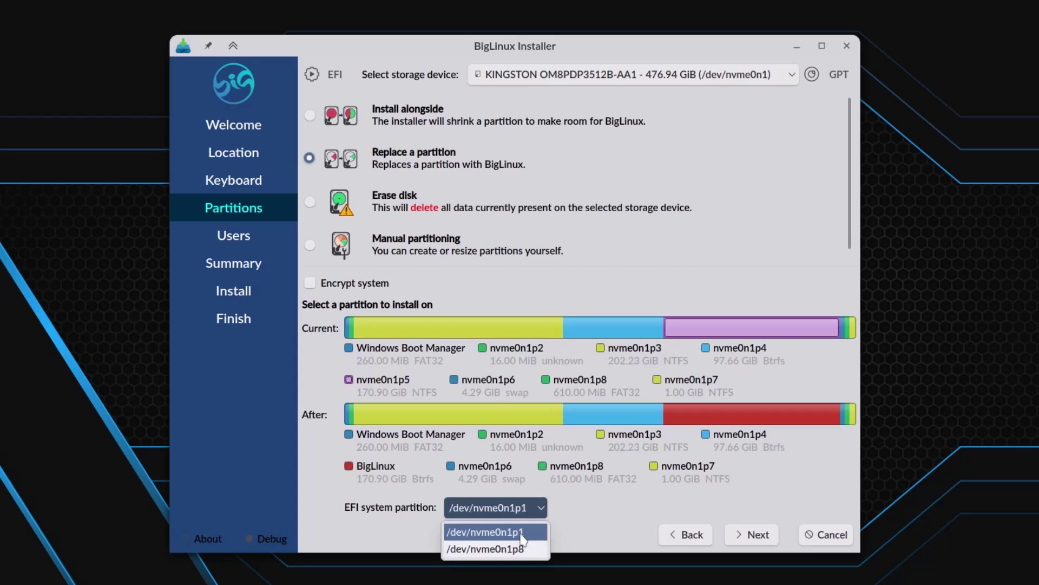
mouse_move(486, 547)
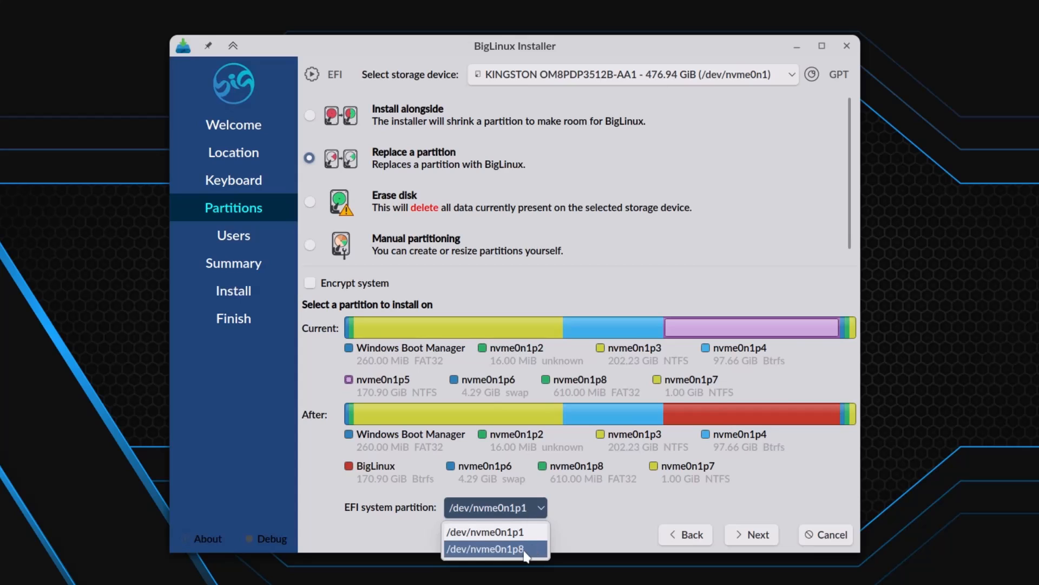
click(487, 548)
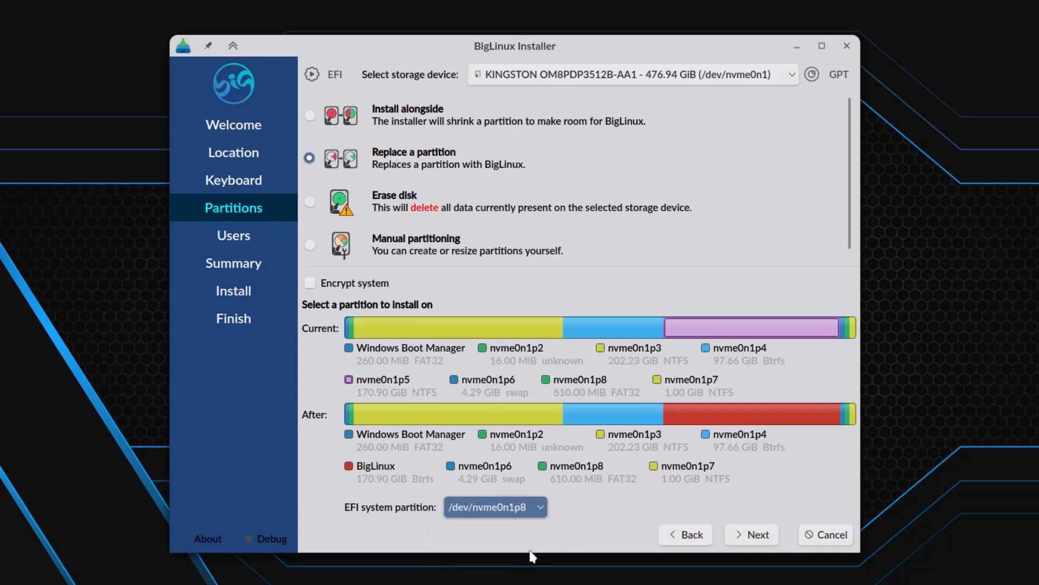
click(495, 507)
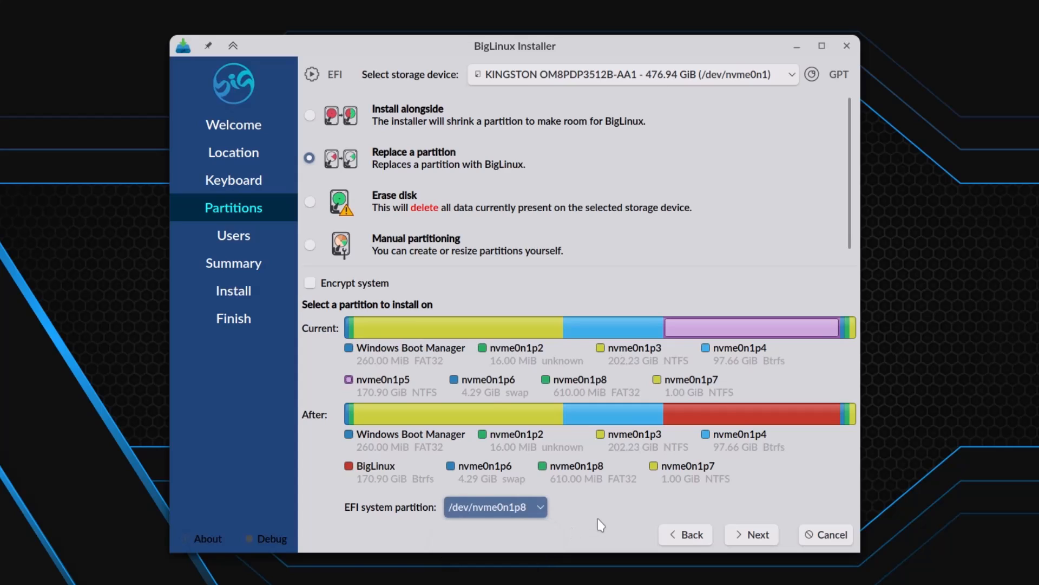
mouse_move(715, 521)
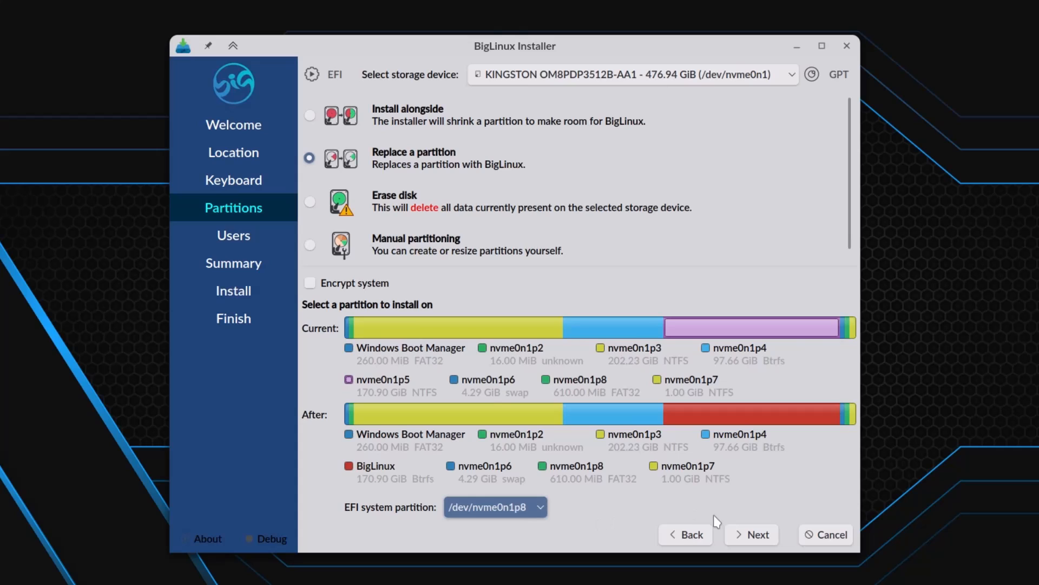
mouse_move(776, 334)
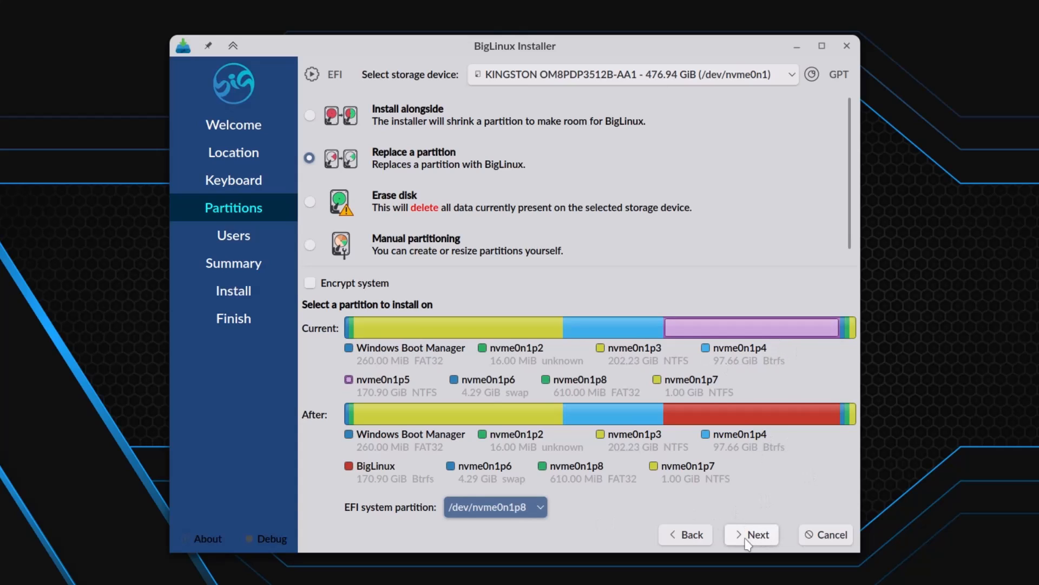
Step: Fill in the name 'Deb' with generated login and computer name, and a matching password
click(752, 533)
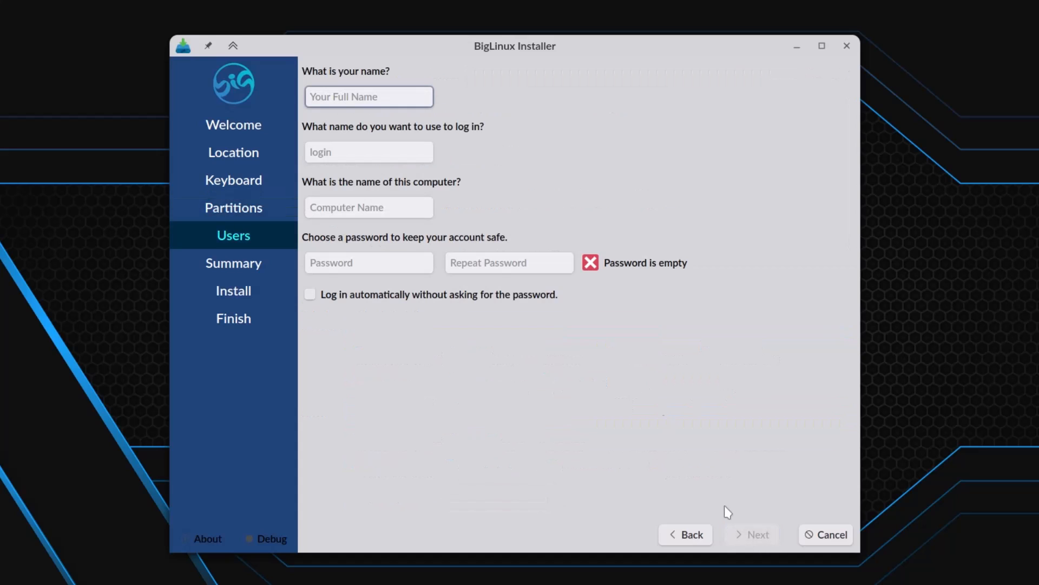
text(D)
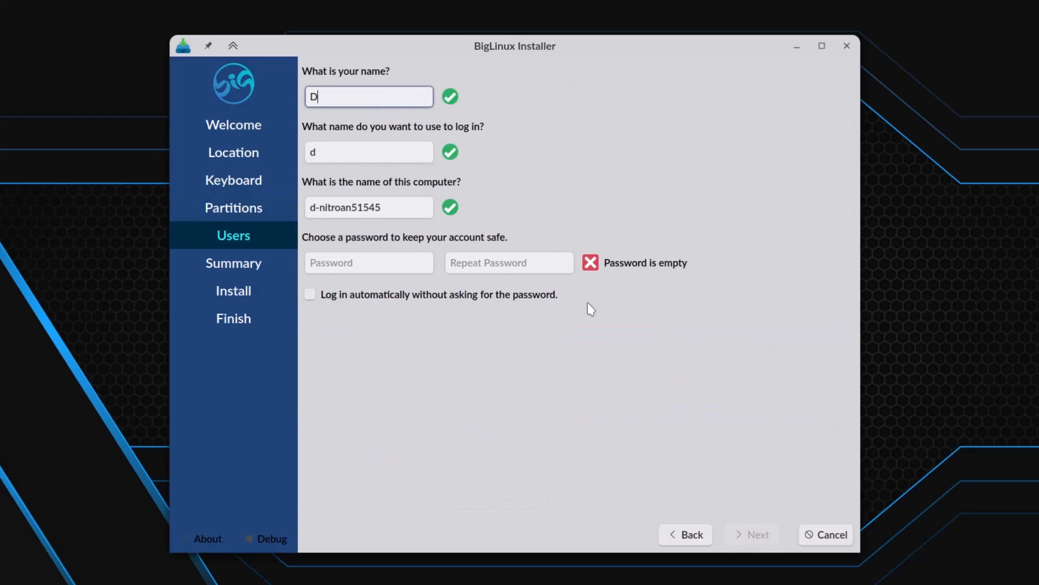
text(eb)
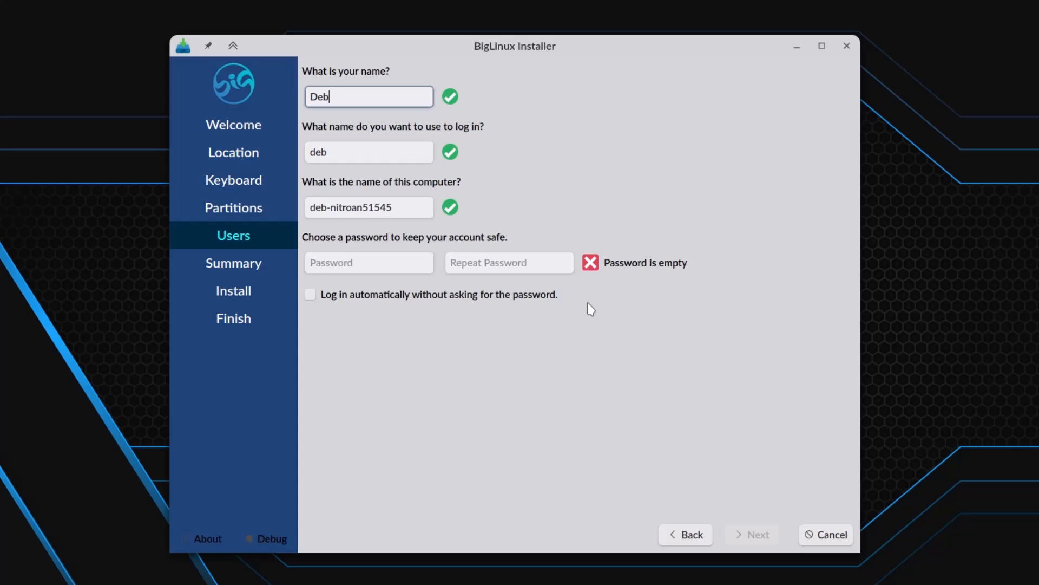
click(368, 262)
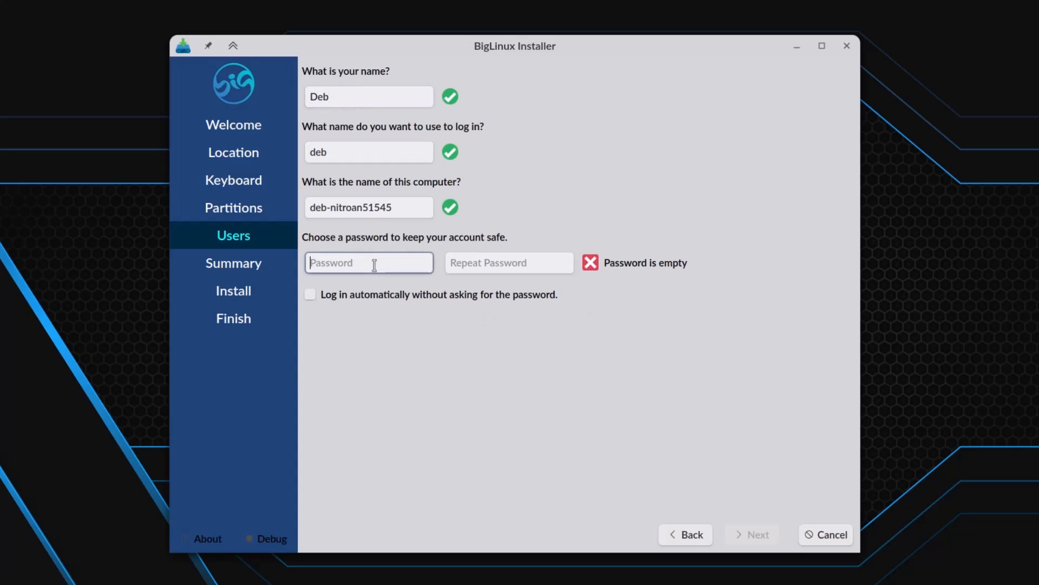
text(•)
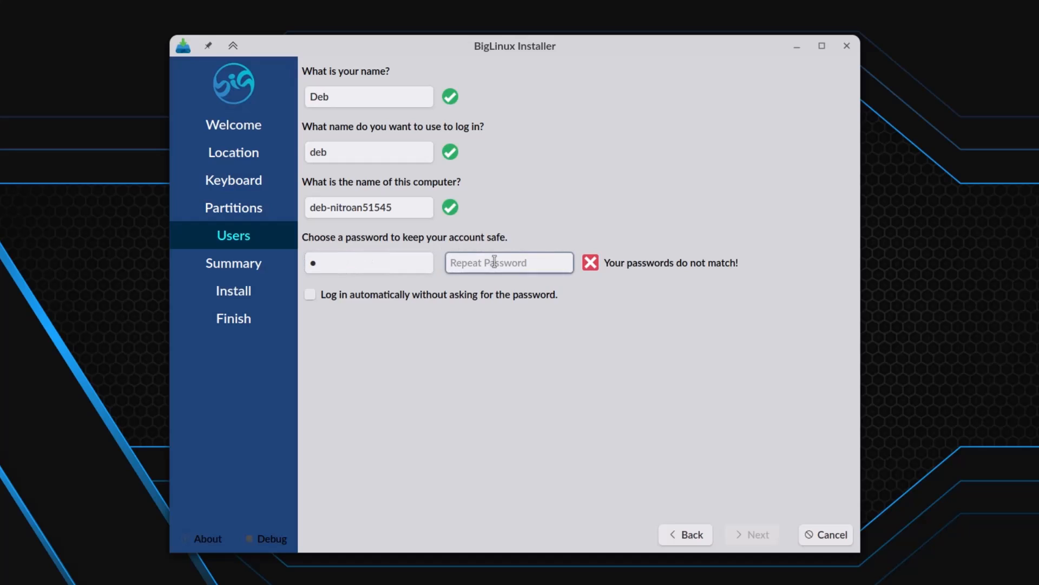
text(•)
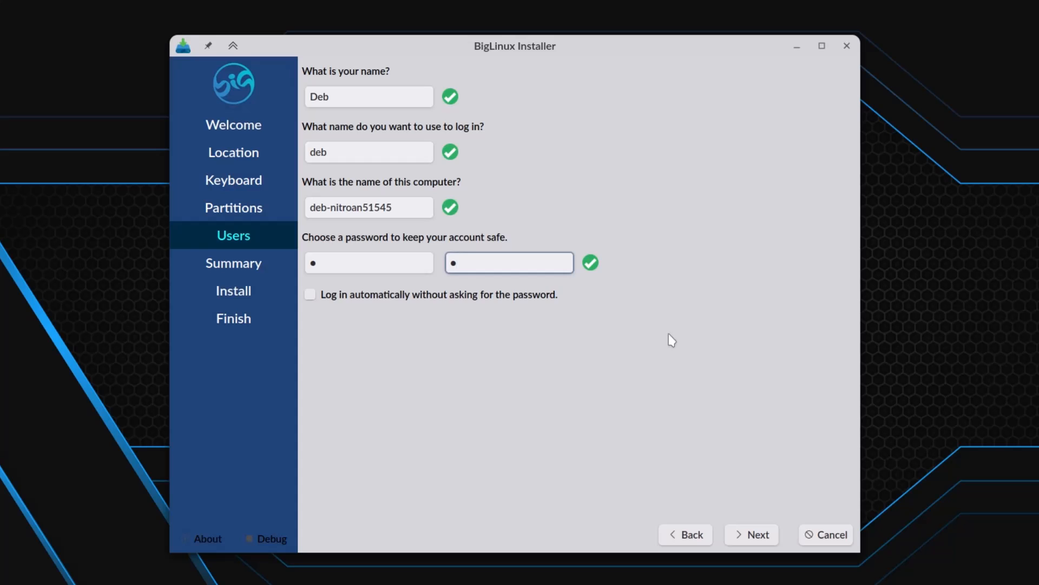
mouse_move(752, 533)
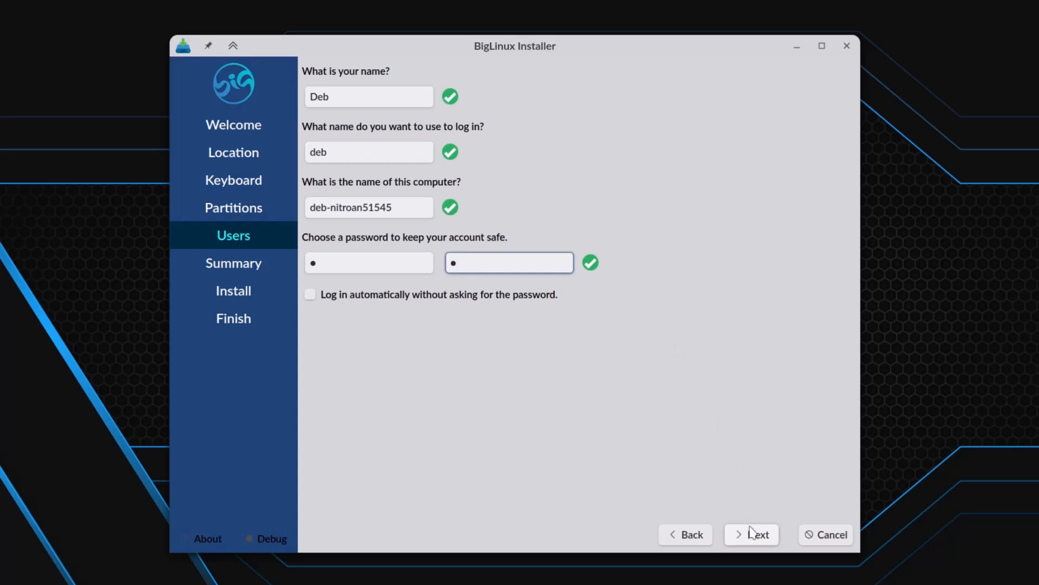
Step: Review the Summary and start the installation, confirming 'Install now' despite irreversible changes
click(752, 534)
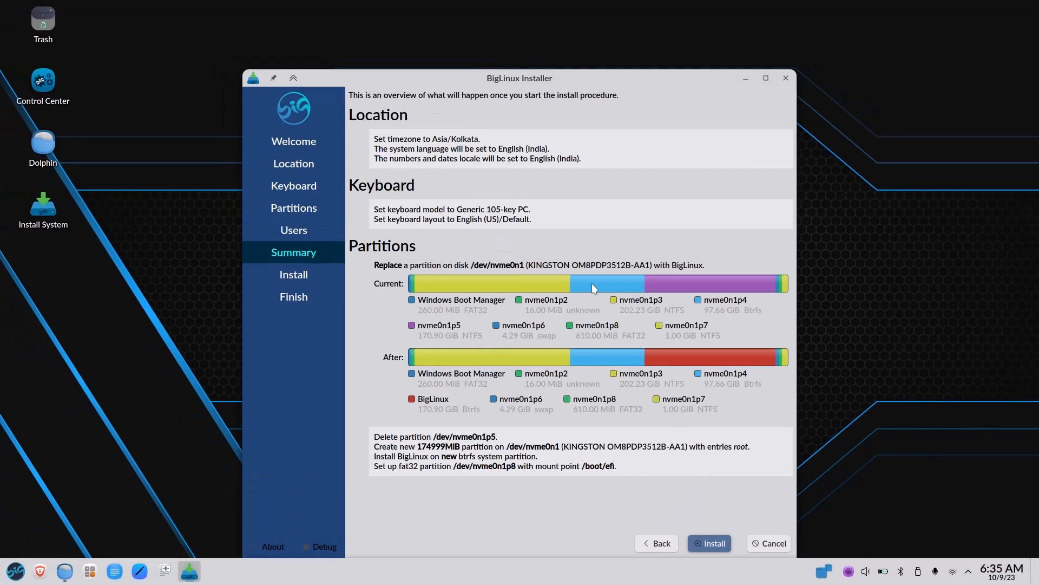
mouse_move(531, 326)
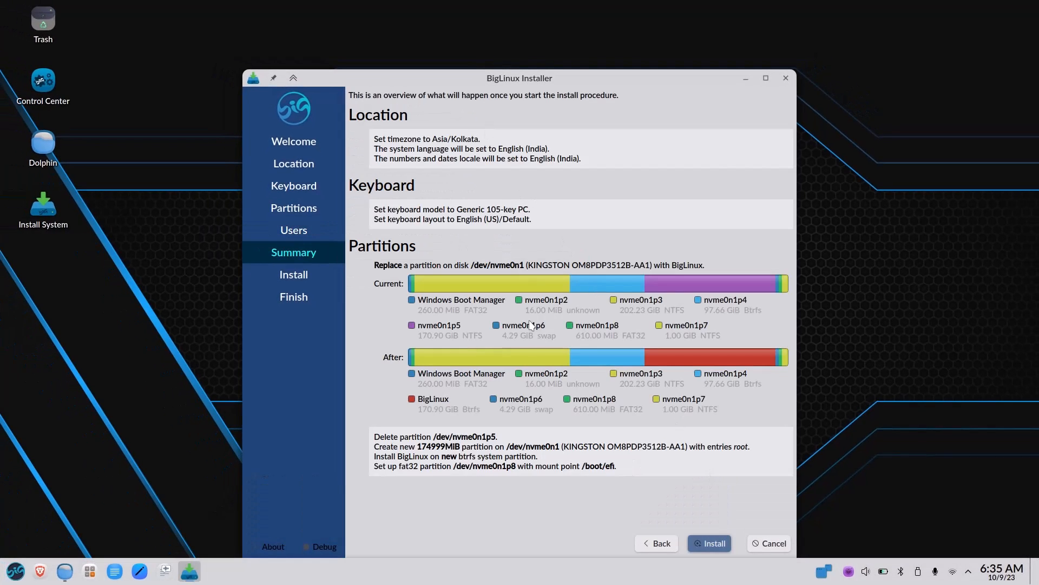
mouse_move(704, 496)
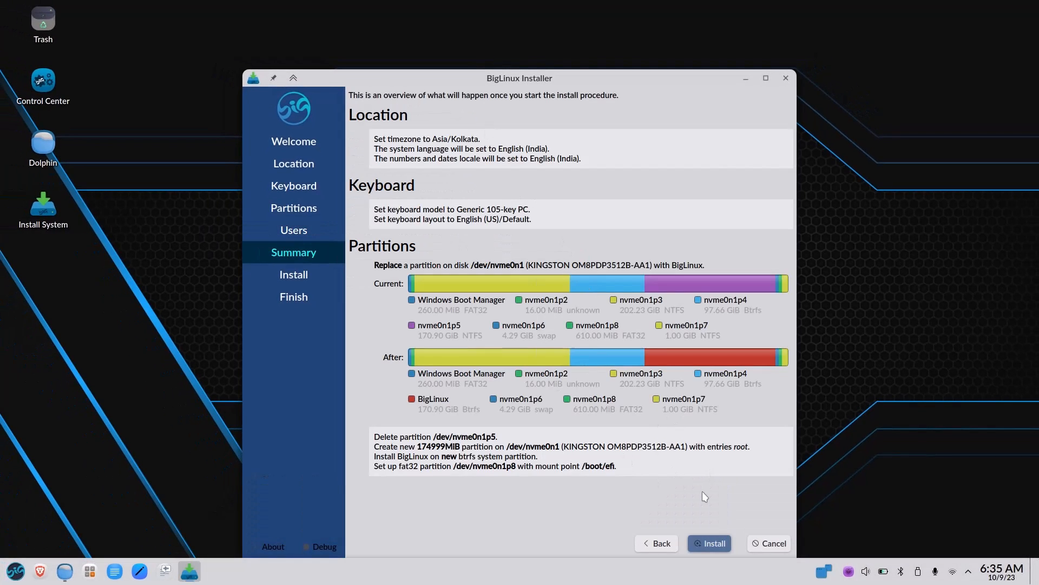
click(708, 542)
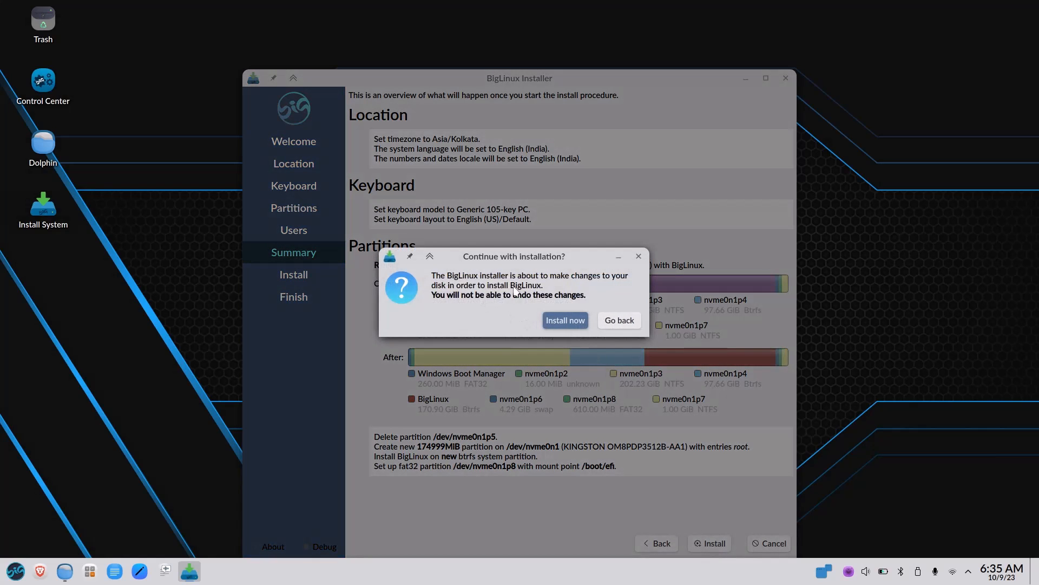
mouse_move(555, 283)
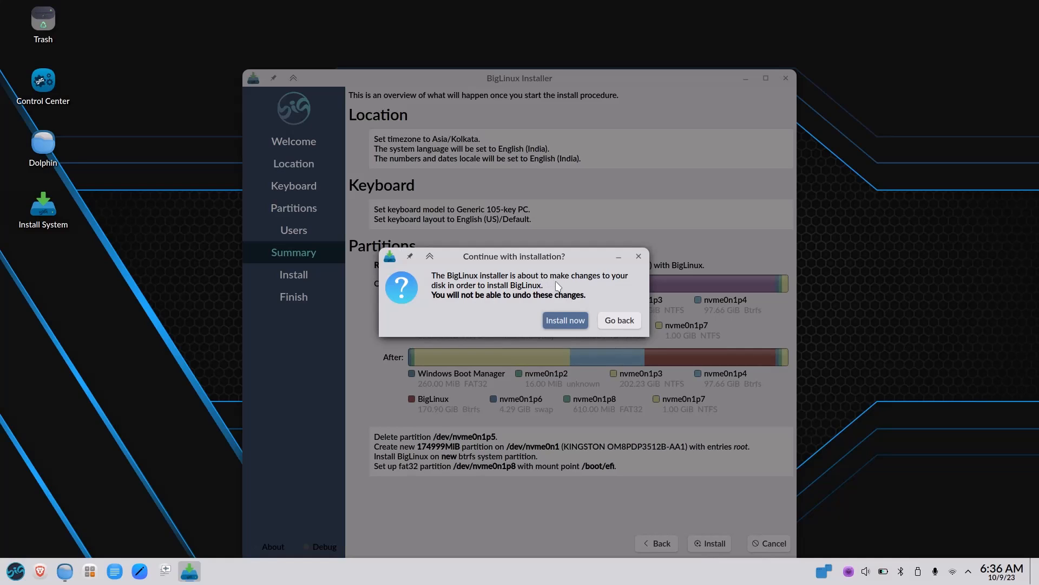
mouse_move(549, 304)
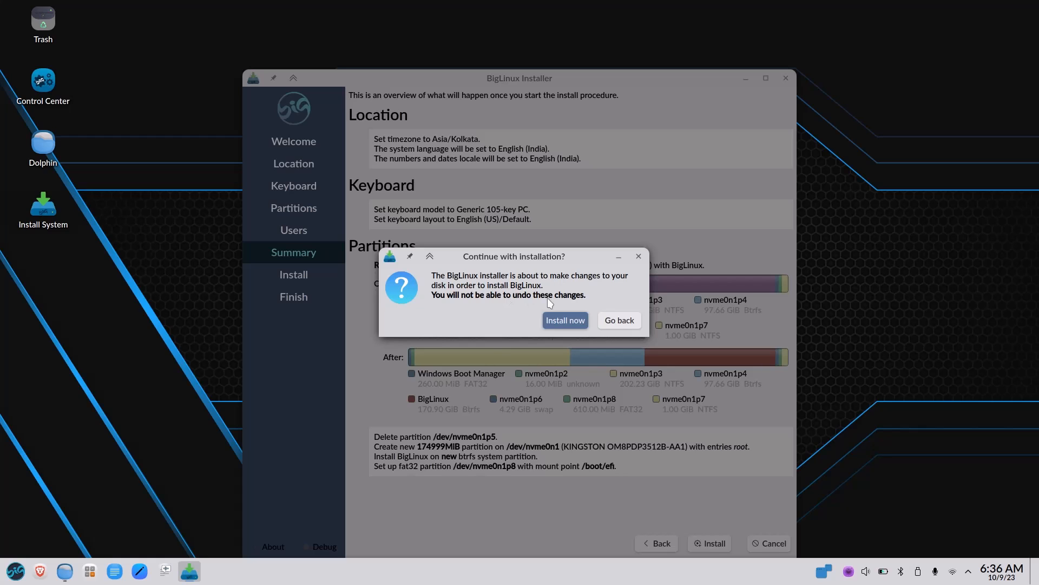
click(565, 321)
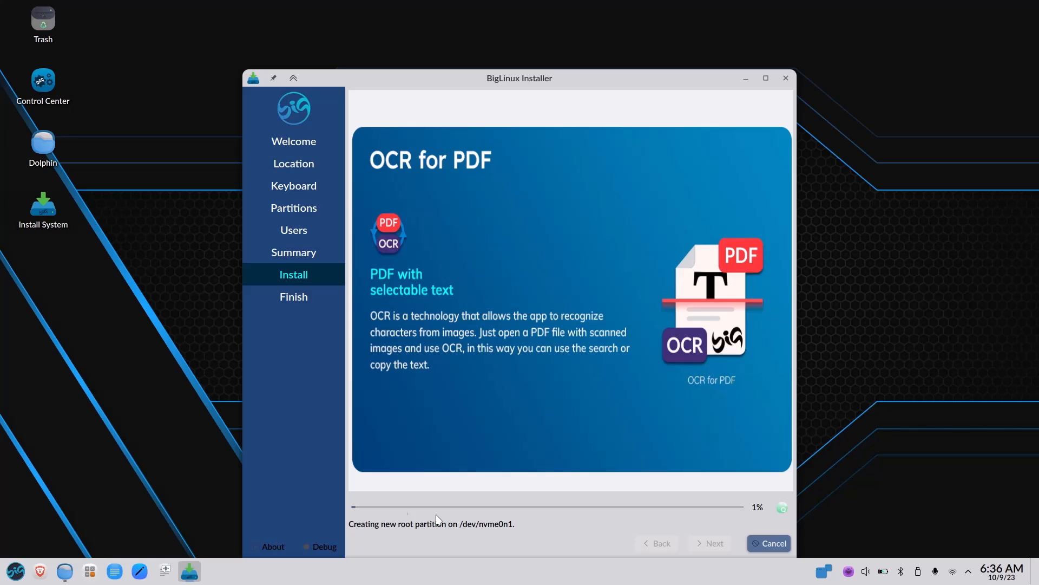
mouse_move(566, 131)
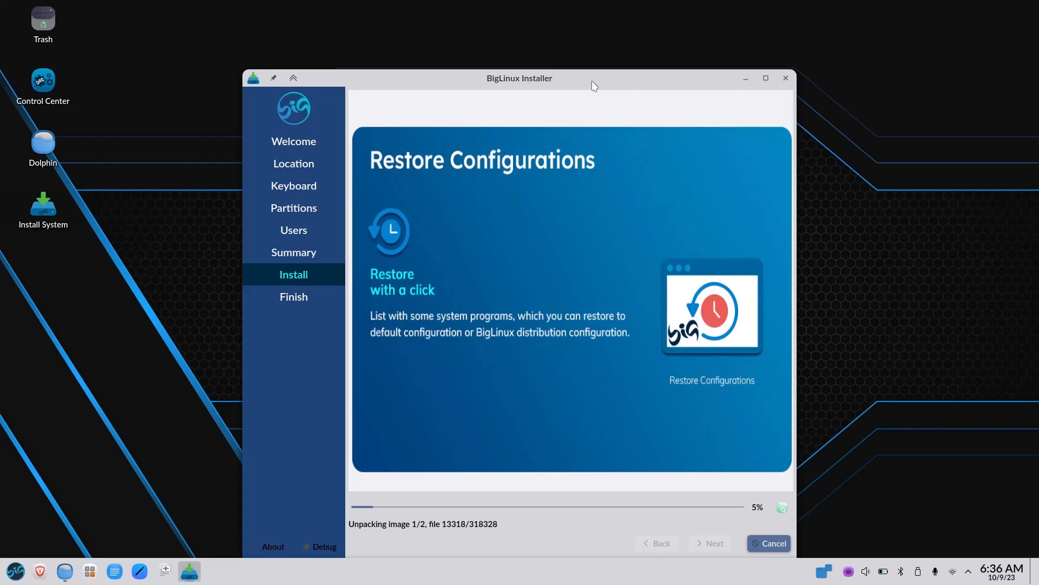
mouse_move(848, 291)
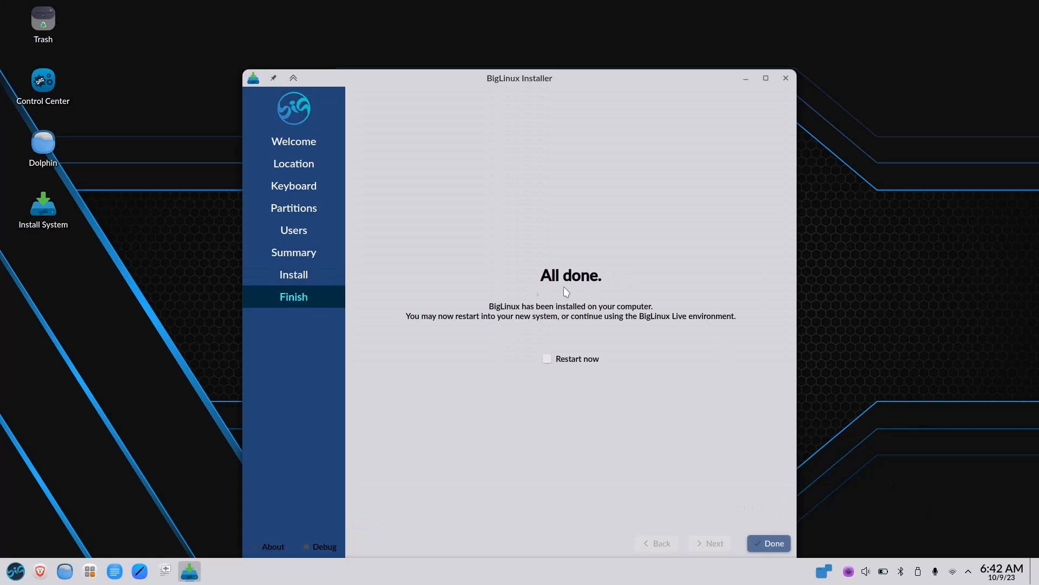
mouse_move(604, 292)
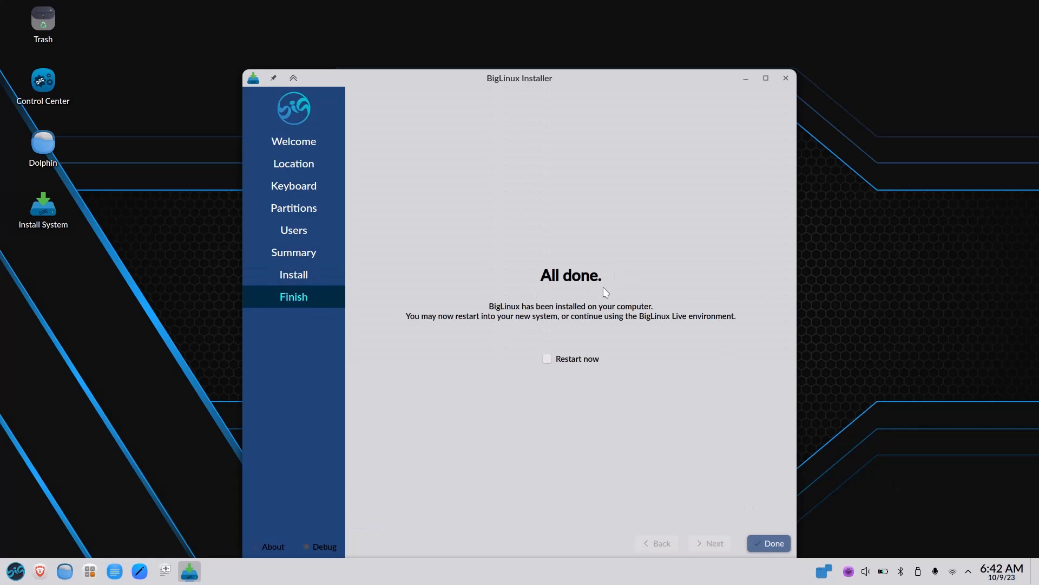
mouse_move(578, 385)
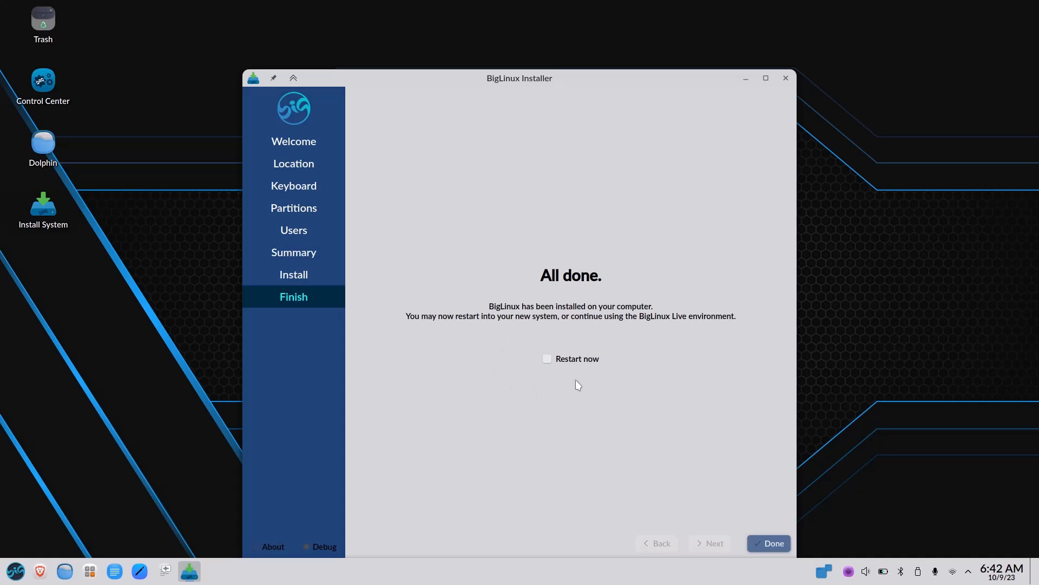